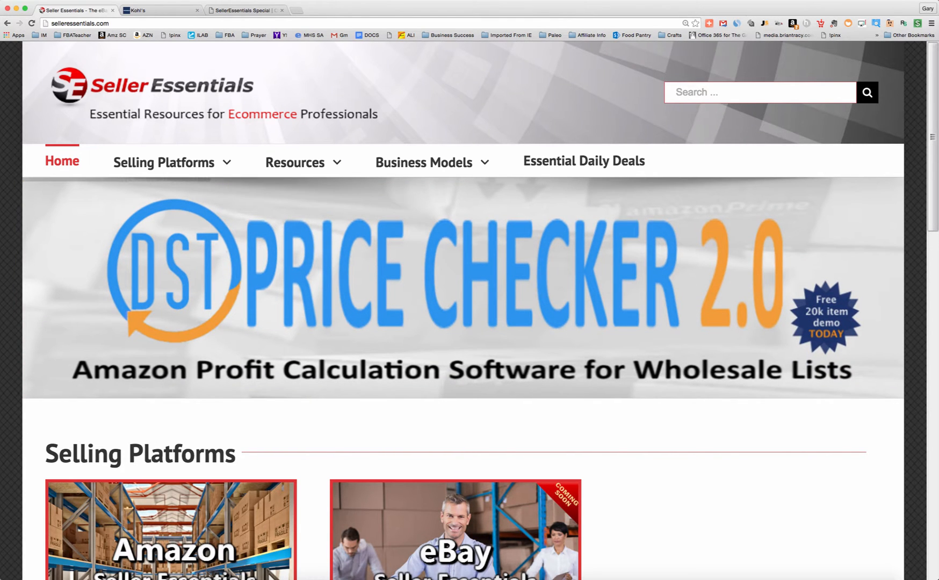
pyautogui.moveTo(445, 419)
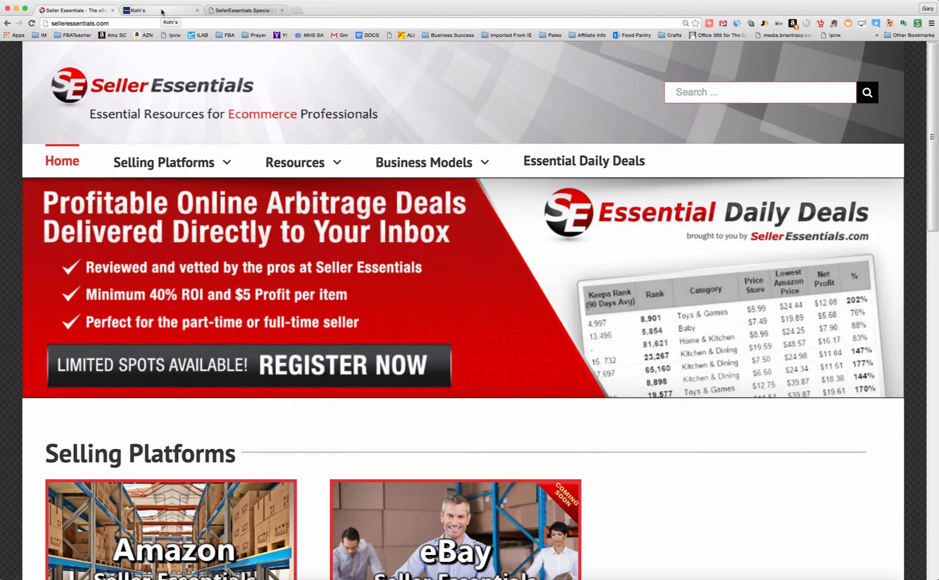
# Browse the Kohl's home page deals, including the extra 15% off promotion, and return to the top
pyautogui.click(156, 10)
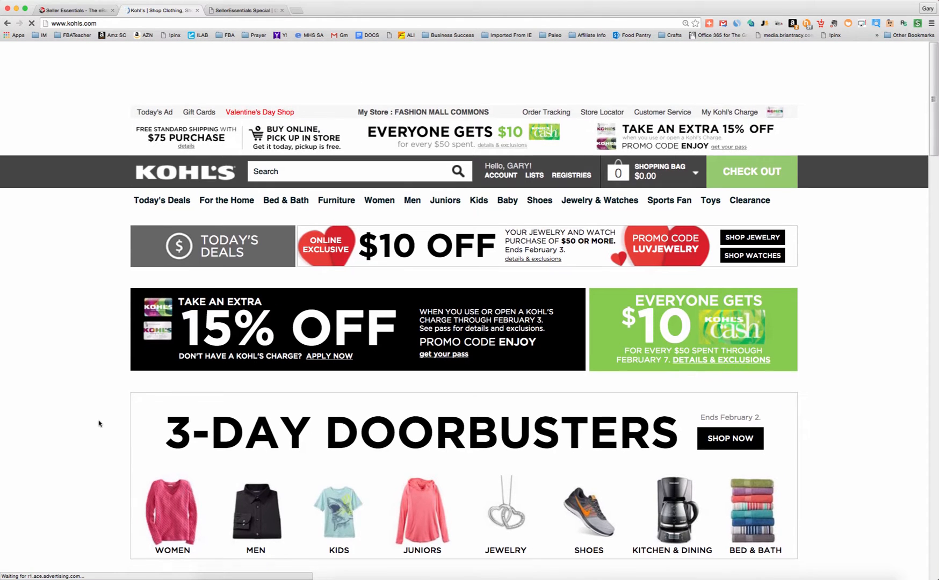
pyautogui.scroll(-3)
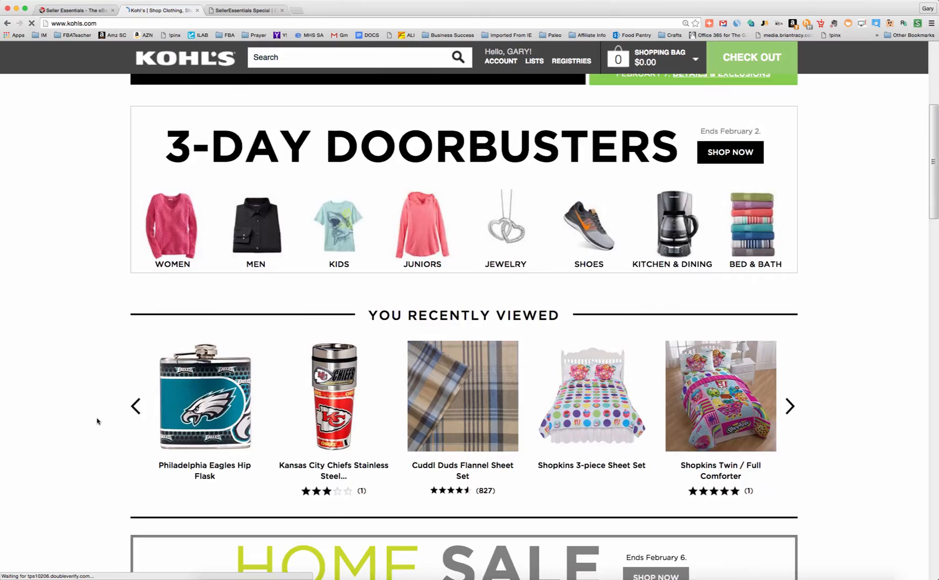
pyautogui.scroll(-3)
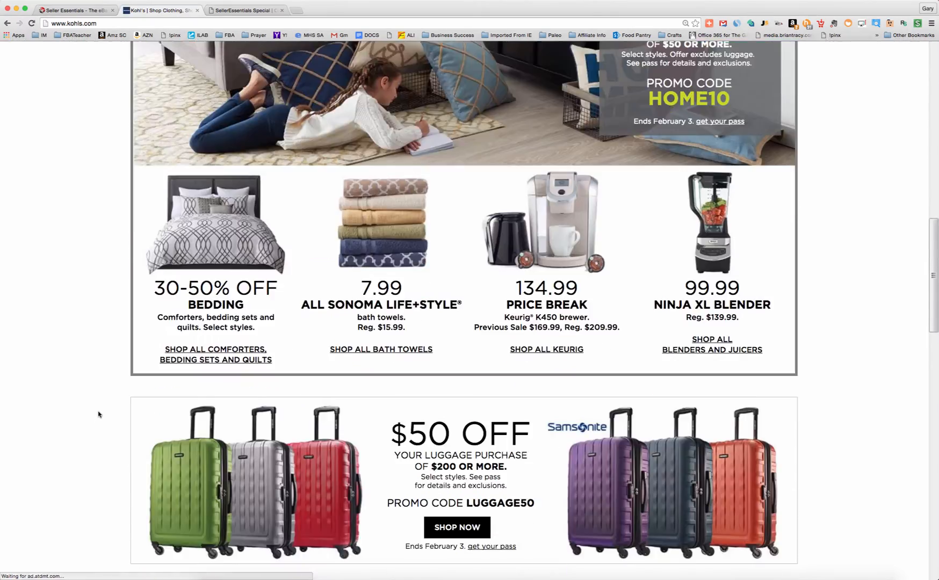
pyautogui.scroll(3)
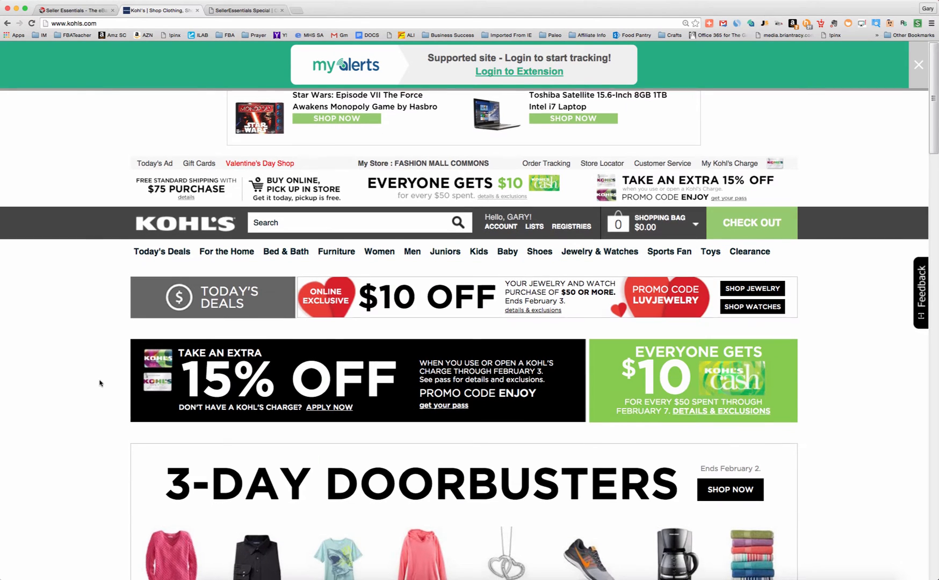
# Open the 3-Day Doorbusters products, briefly applying and removing the Accessories department filter
pyautogui.click(729, 444)
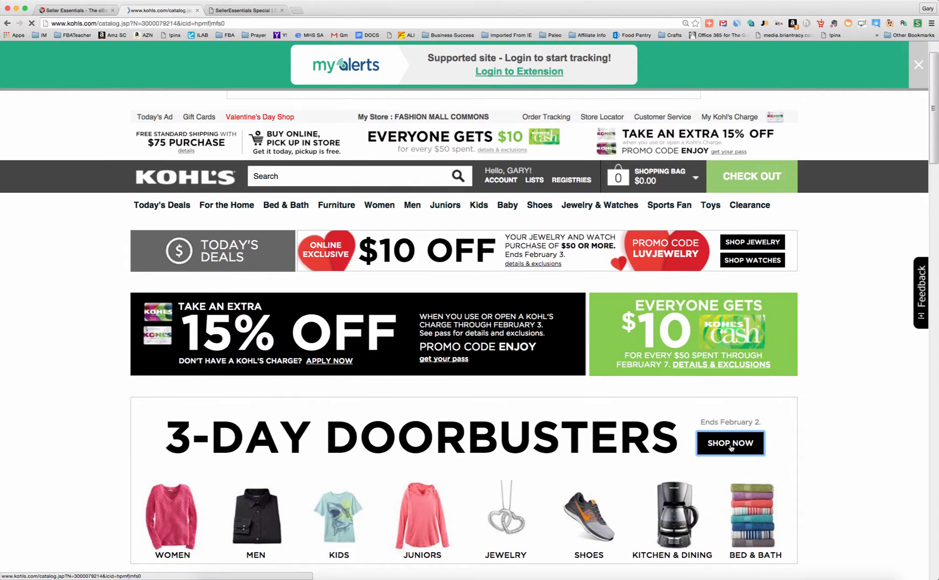
pyautogui.click(730, 443)
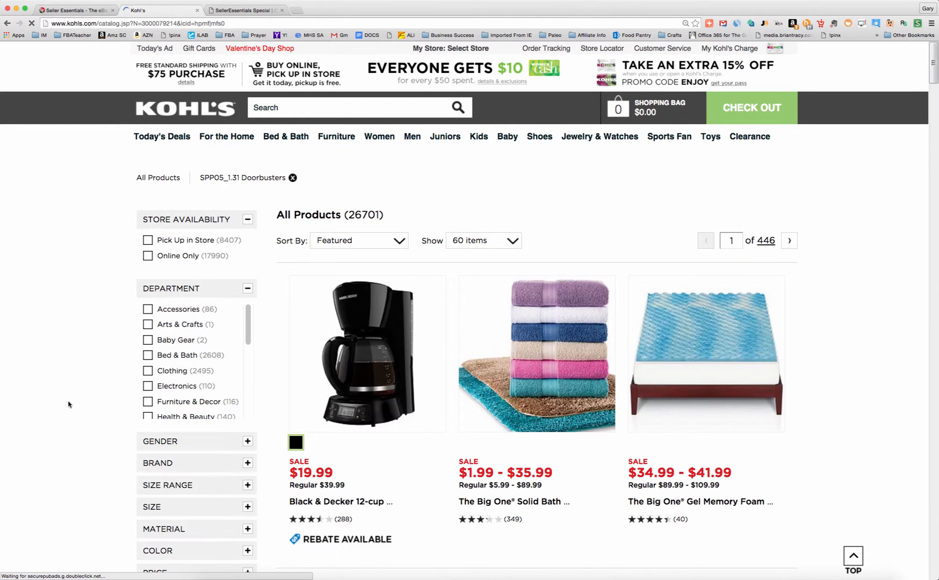
pyautogui.click(148, 392)
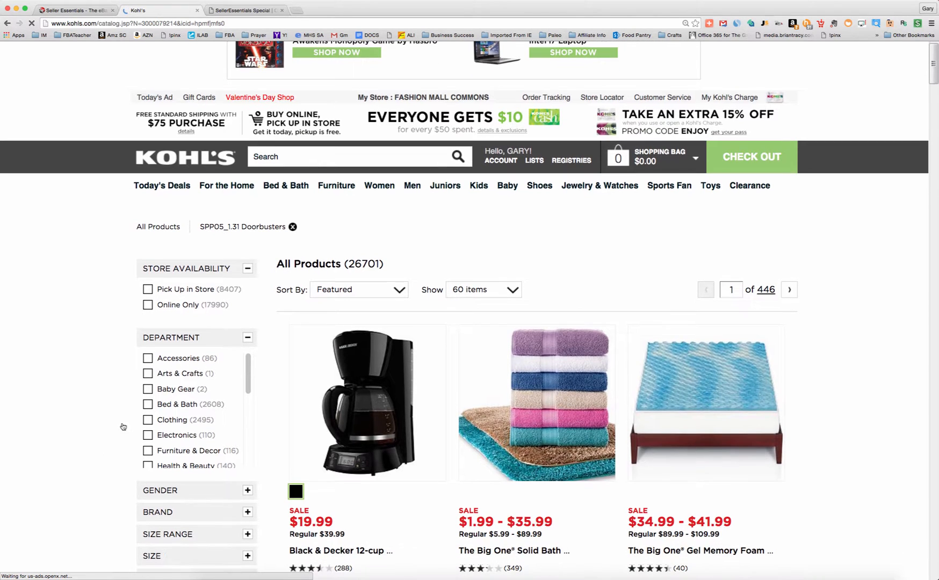
pyautogui.click(147, 358)
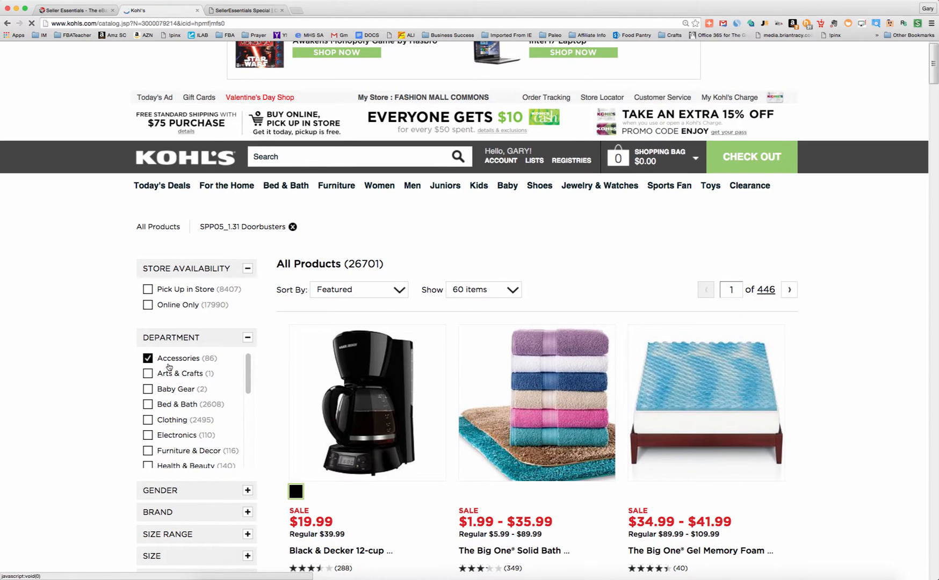
pyautogui.click(147, 358)
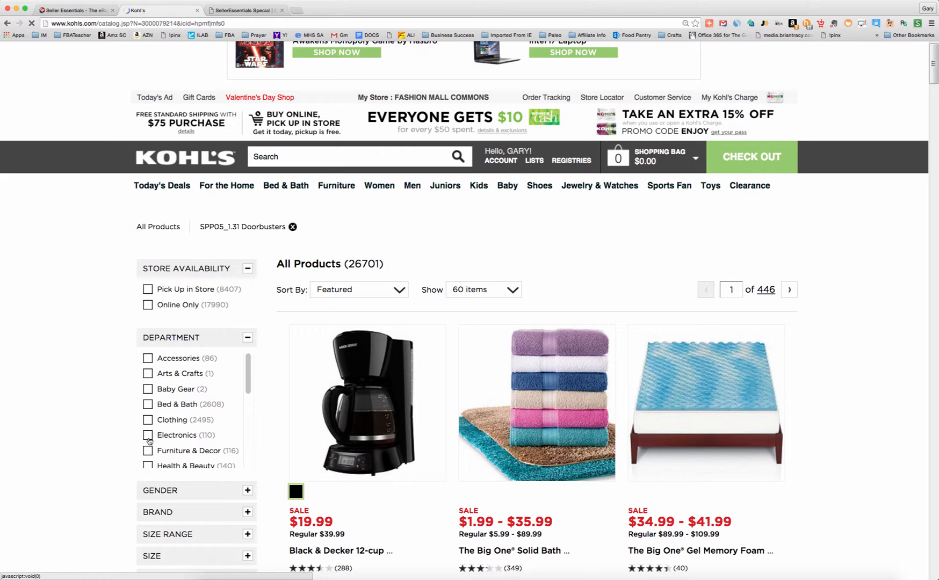
# Browse the 26,701 doorbuster results and dismiss the price-alert banner
pyautogui.scroll(-3)
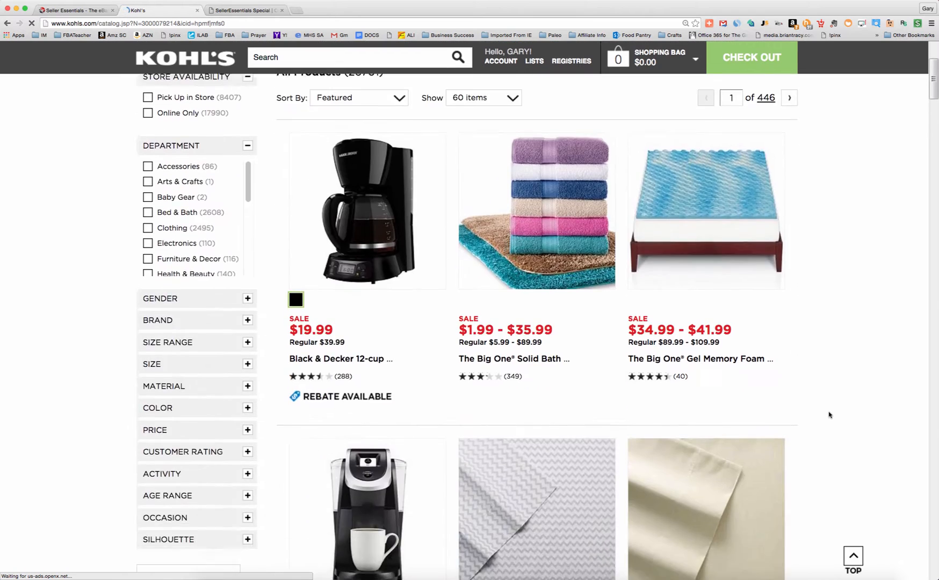
pyautogui.scroll(-3)
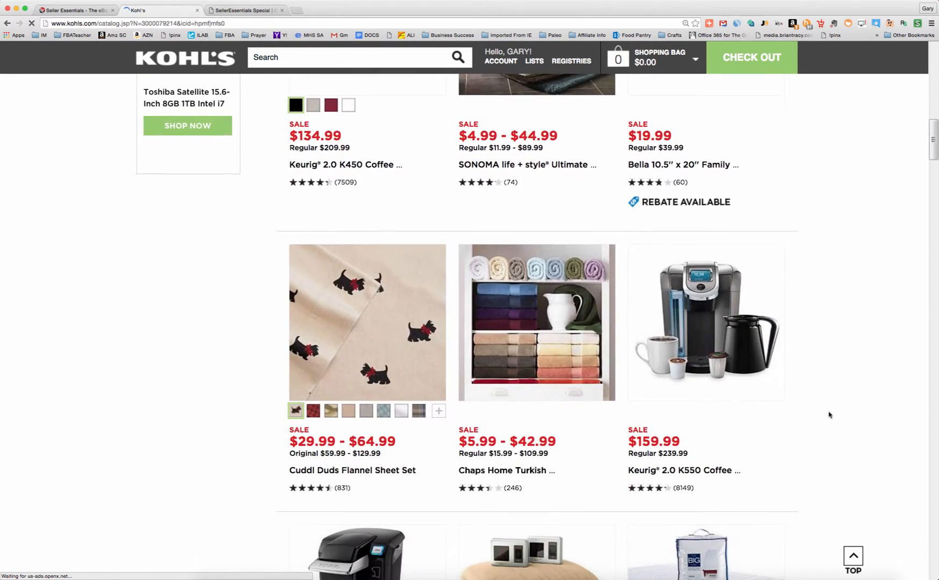
pyautogui.scroll(-3)
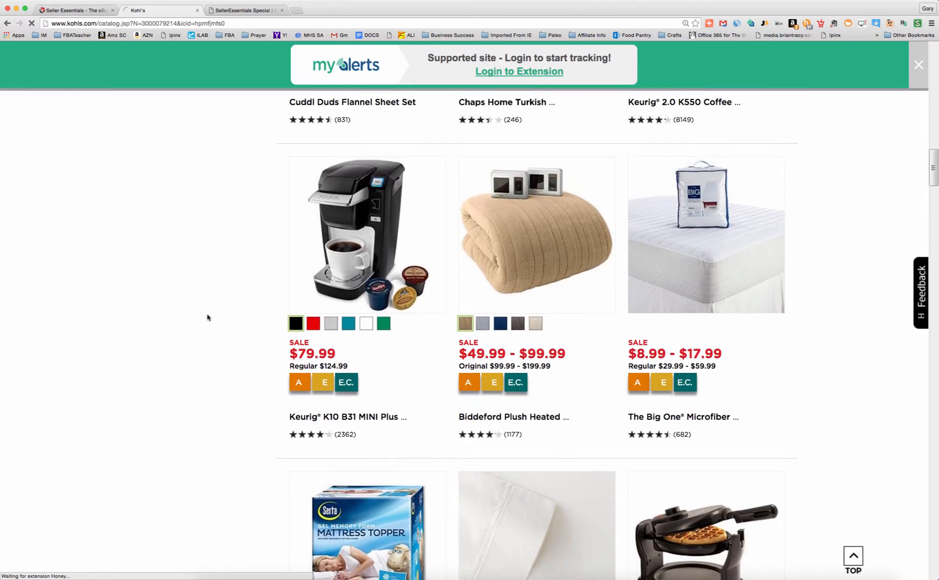
pyautogui.scroll(-3)
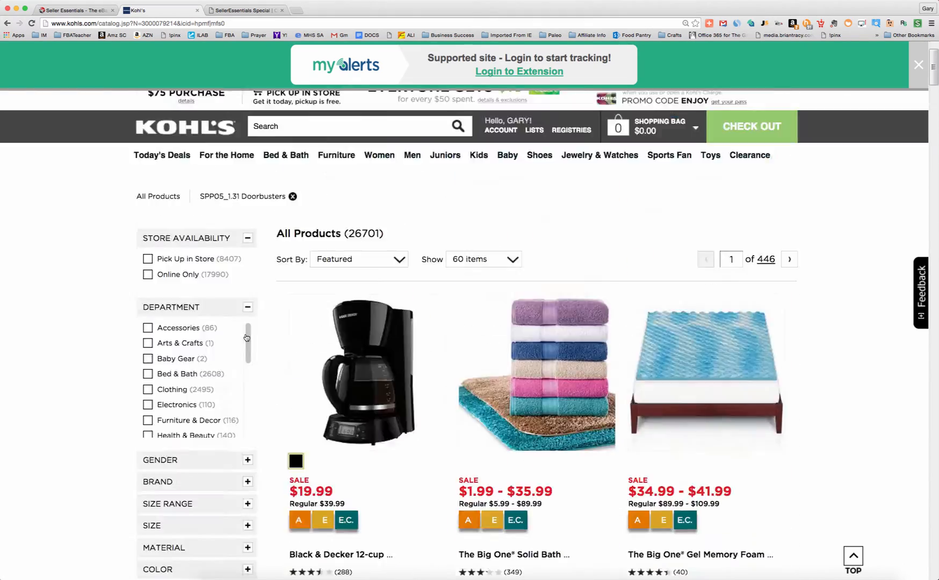
pyautogui.scroll(3)
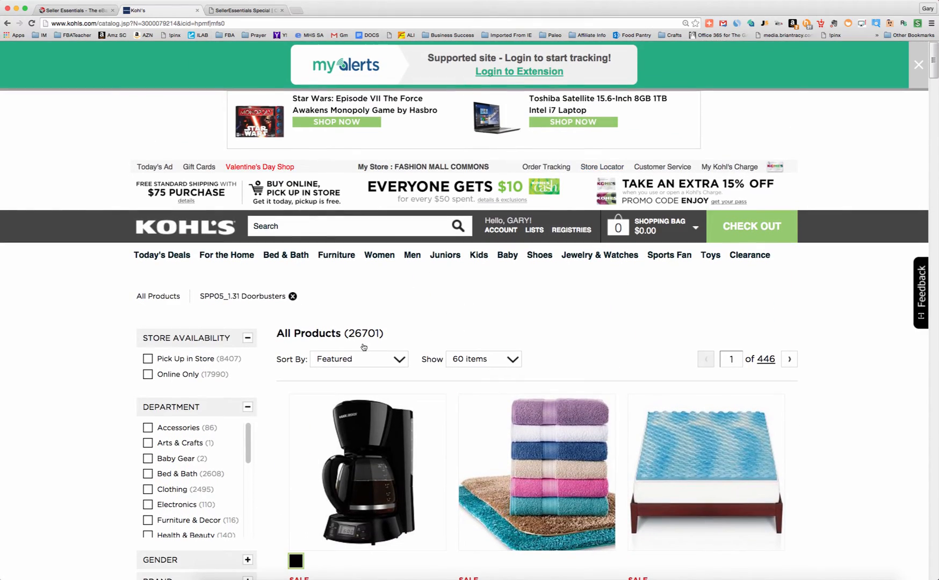
pyautogui.scroll(-3)
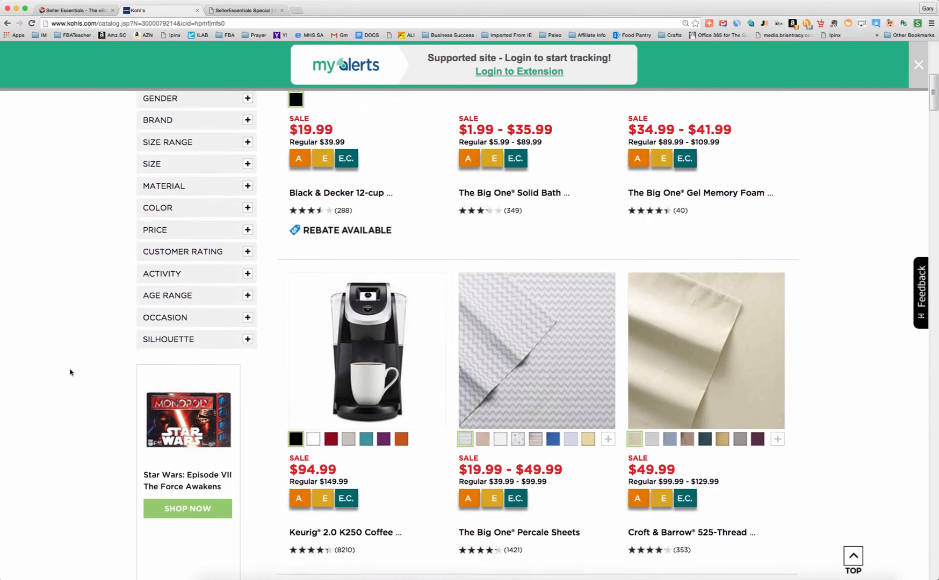
pyautogui.scroll(-3)
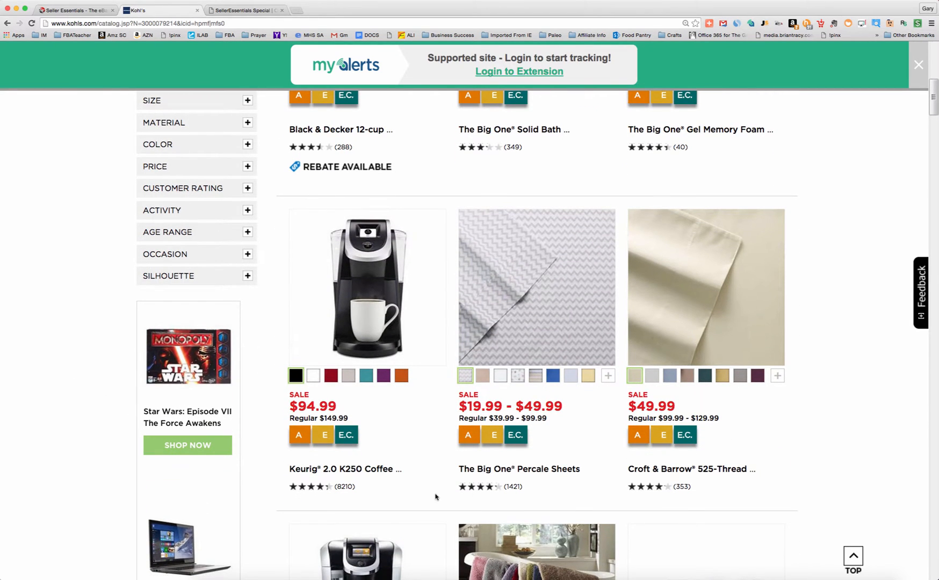
pyautogui.scroll(-3)
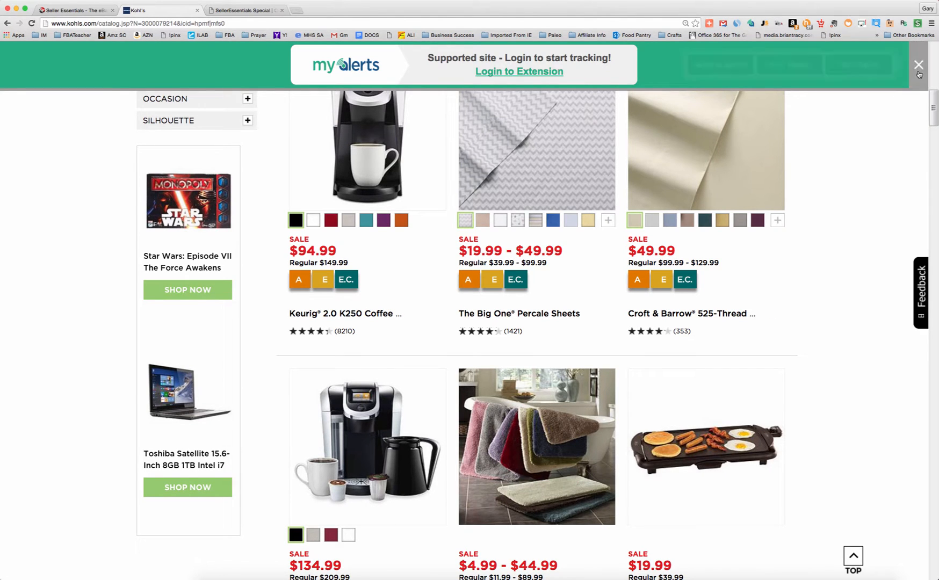
pyautogui.click(919, 65)
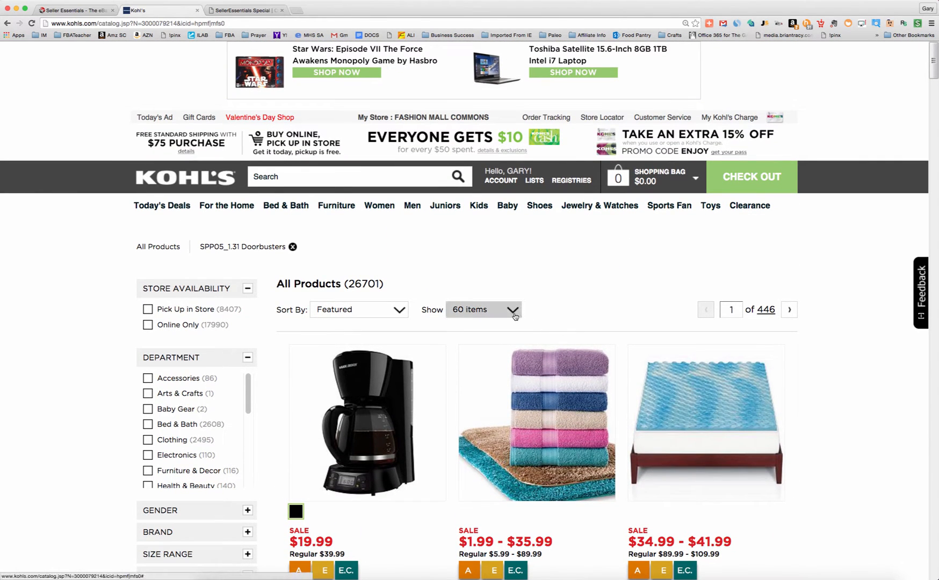
# Show 120 doorbuster products per page, giving 223 pages
pyautogui.click(484, 309)
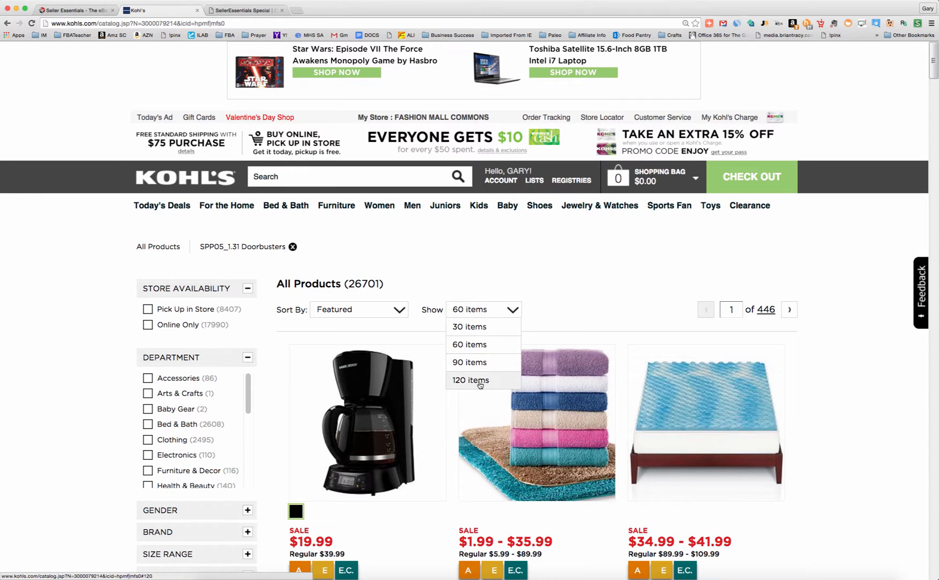
pyautogui.click(471, 381)
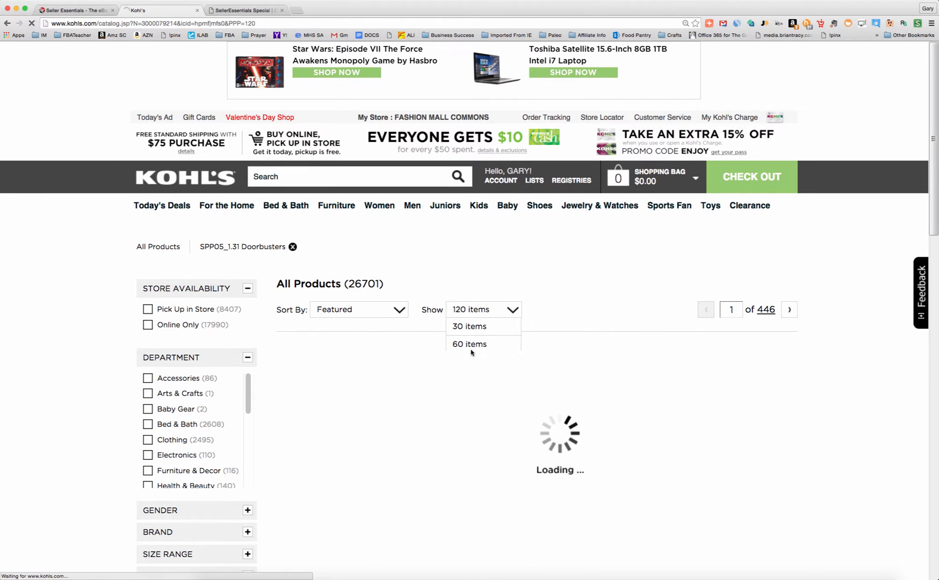
pyautogui.click(471, 309)
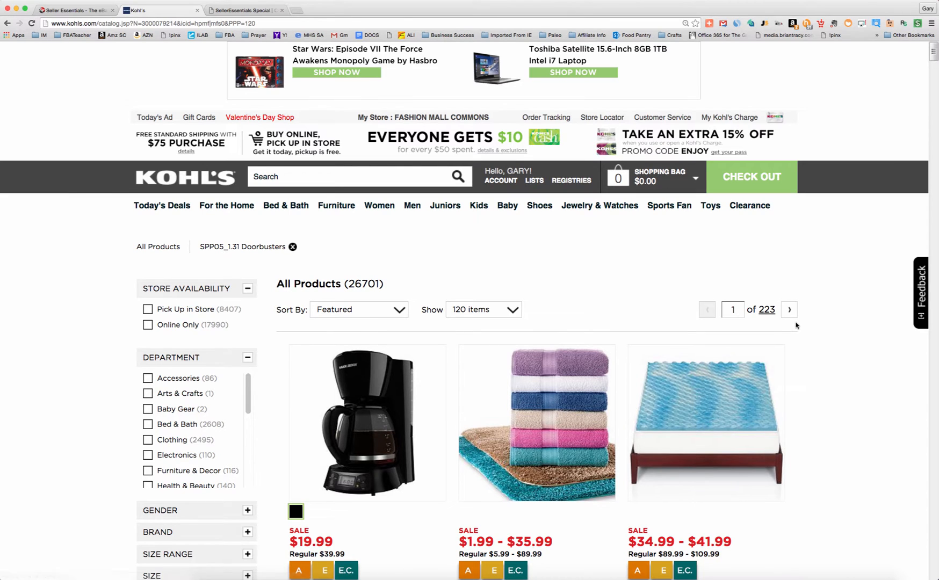
pyautogui.moveTo(813, 312)
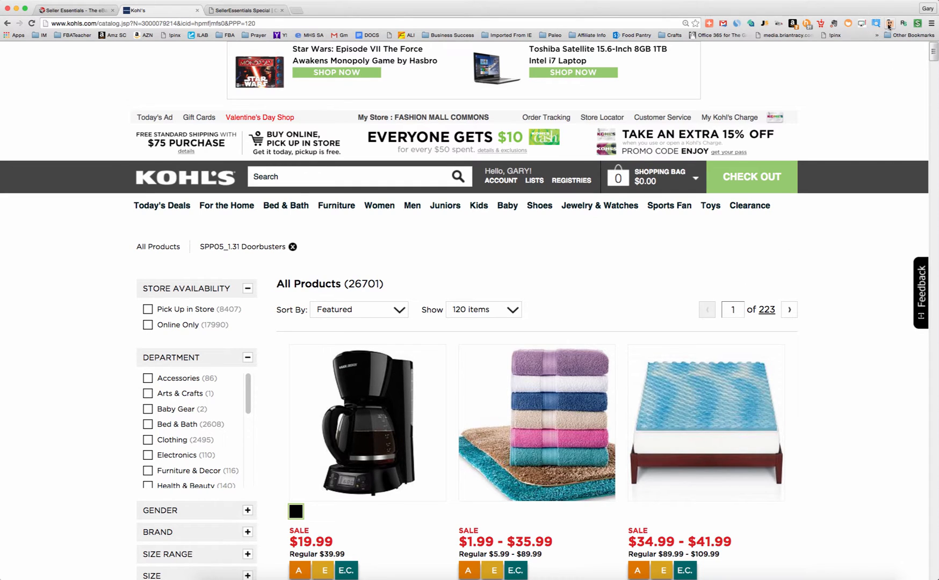
pyautogui.moveTo(870, 27)
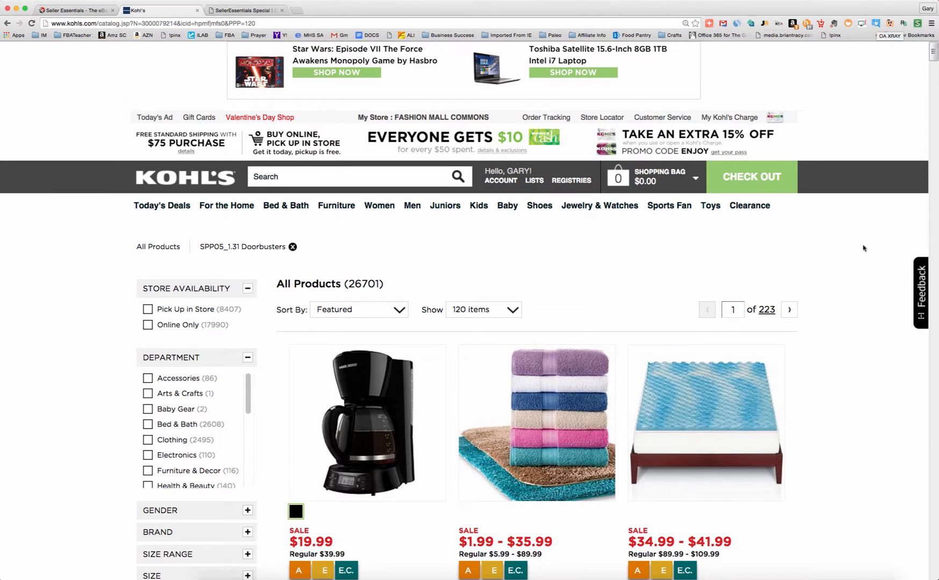
# Scan the first page of Kohl's doorbuster products with OAXray
pyautogui.scroll(-3)
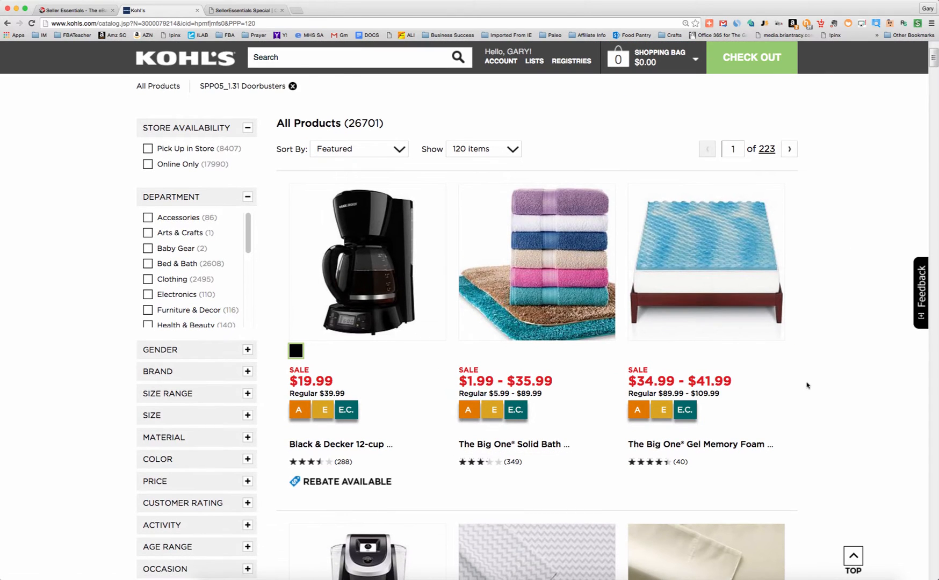
pyautogui.scroll(3)
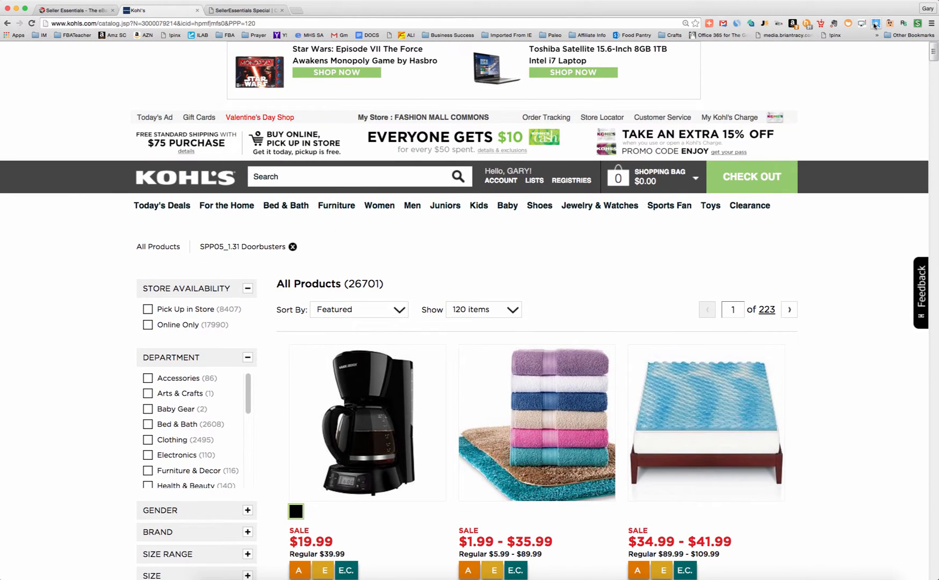
pyautogui.click(876, 24)
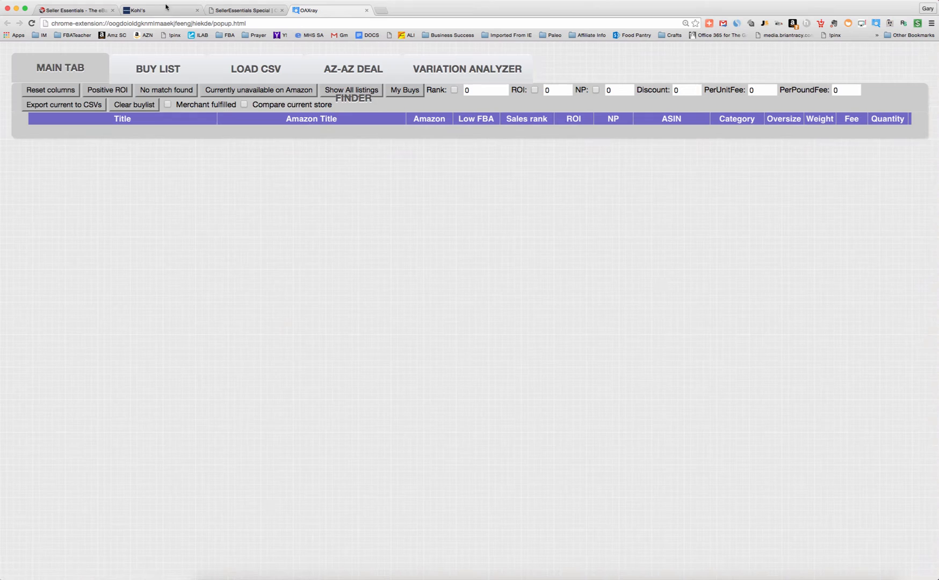
pyautogui.click(153, 11)
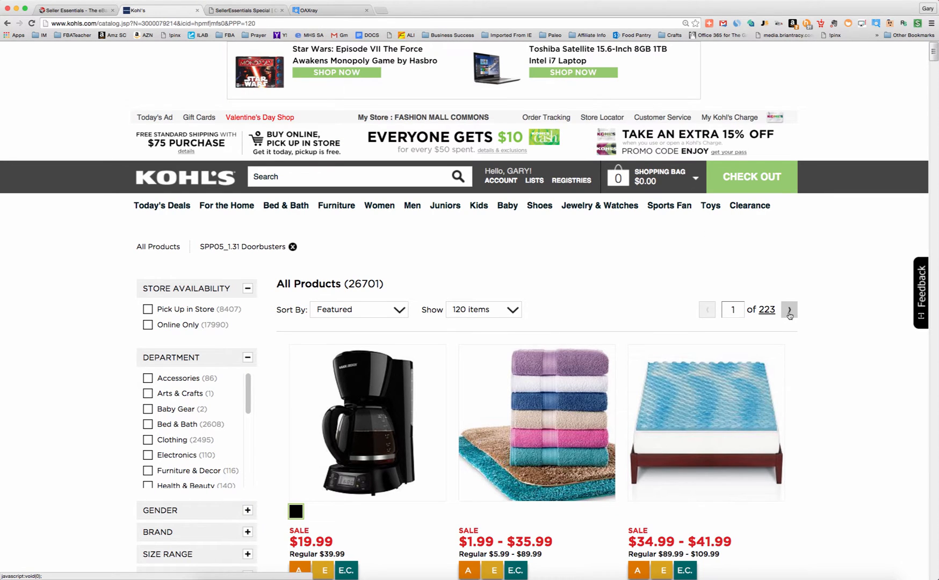
# Scan Kohl's listing pages 2 and 3, then return to the first page's results
pyautogui.click(789, 310)
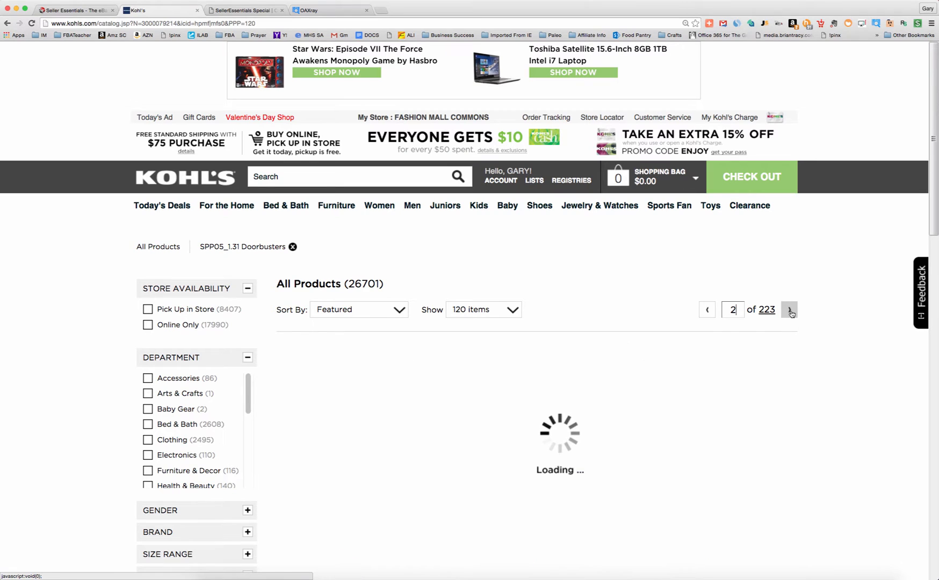
pyautogui.click(789, 310)
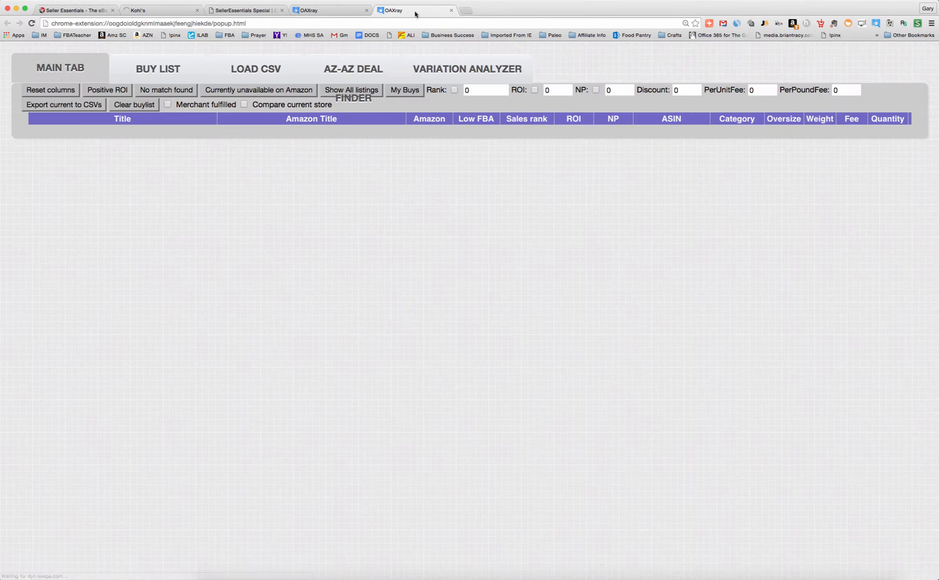
pyautogui.click(153, 10)
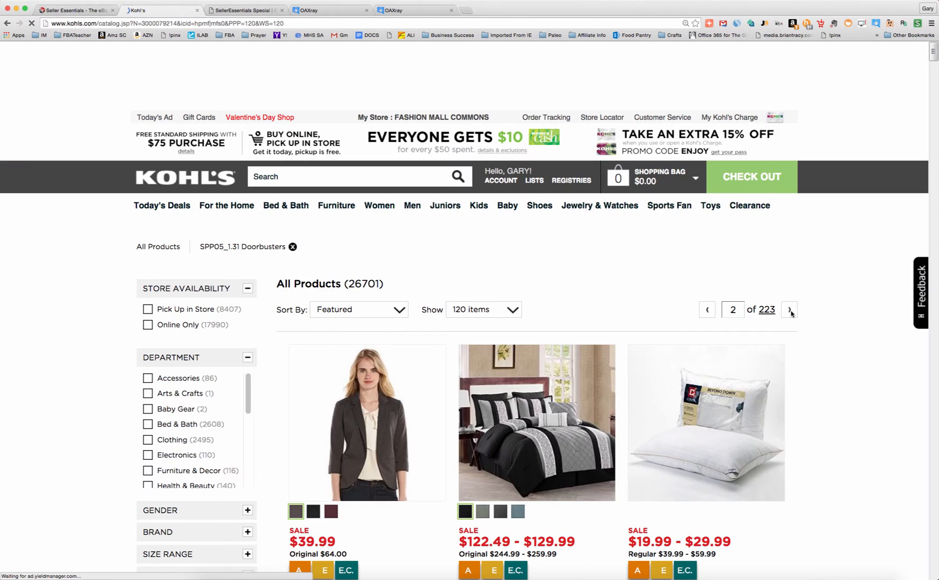
pyautogui.click(790, 310)
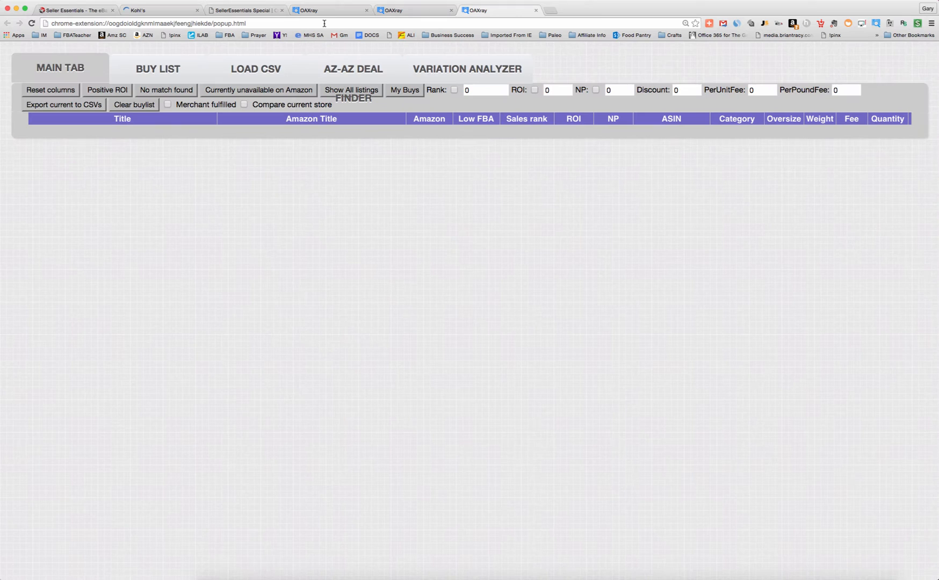
pyautogui.click(158, 10)
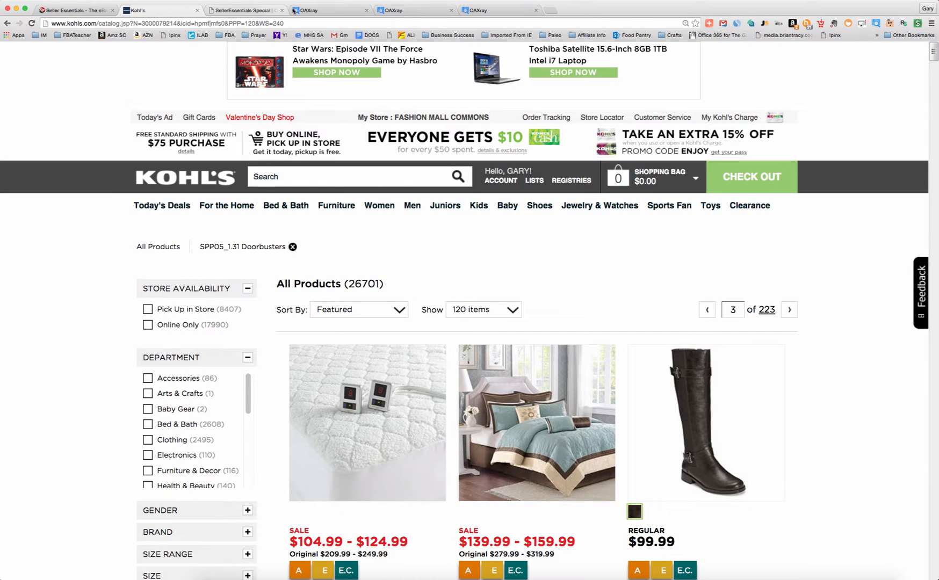
pyautogui.click(326, 10)
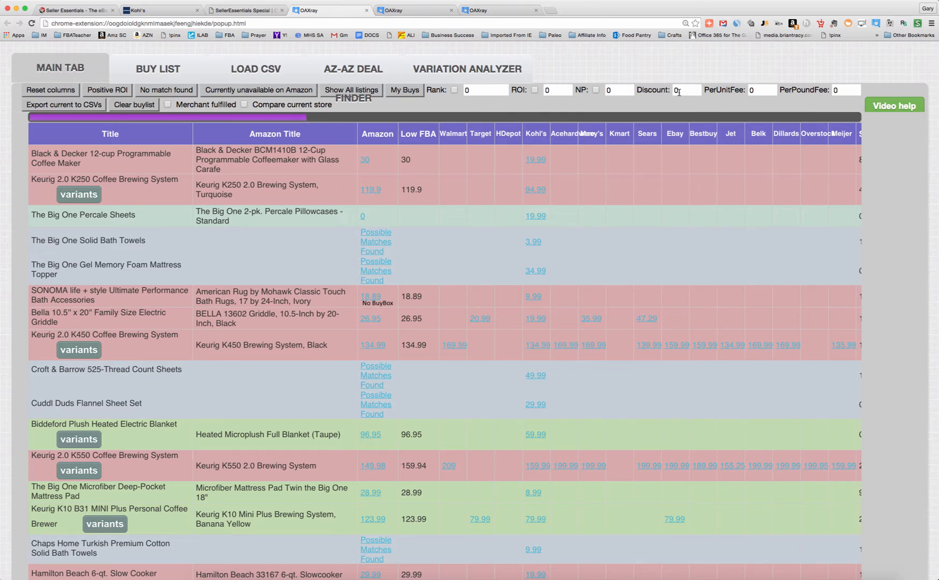
# Enter 15 in OAXray's Discount box
pyautogui.write('15')
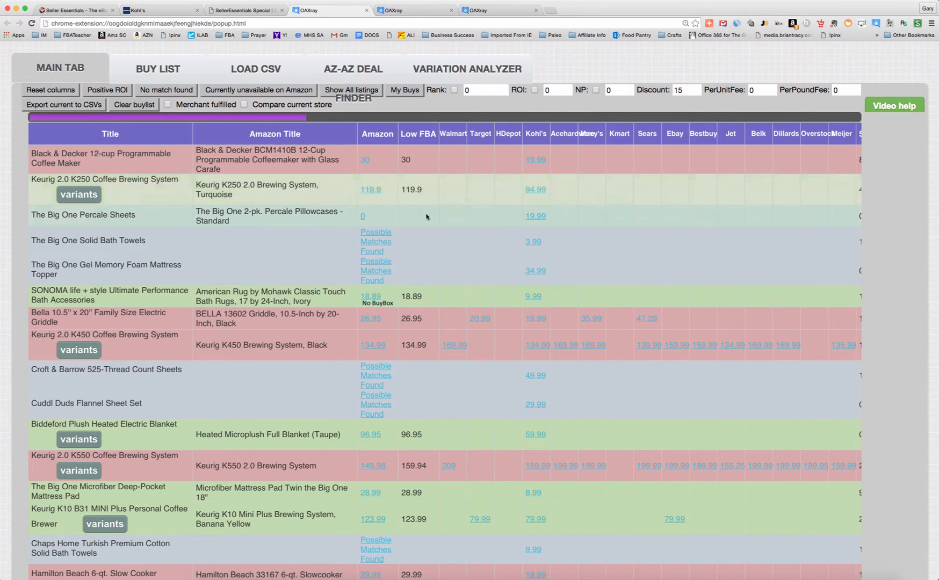
pyautogui.moveTo(480, 197)
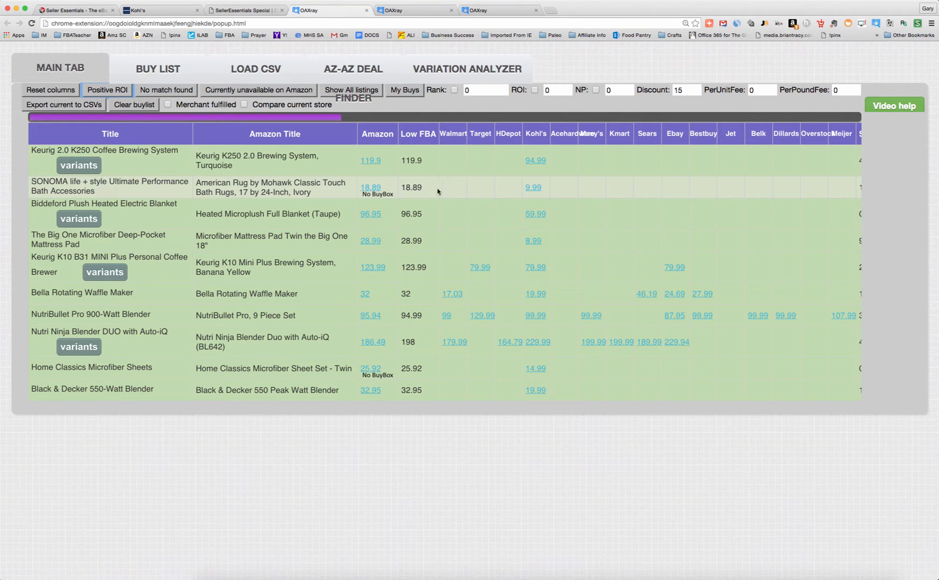
pyautogui.moveTo(735, 233)
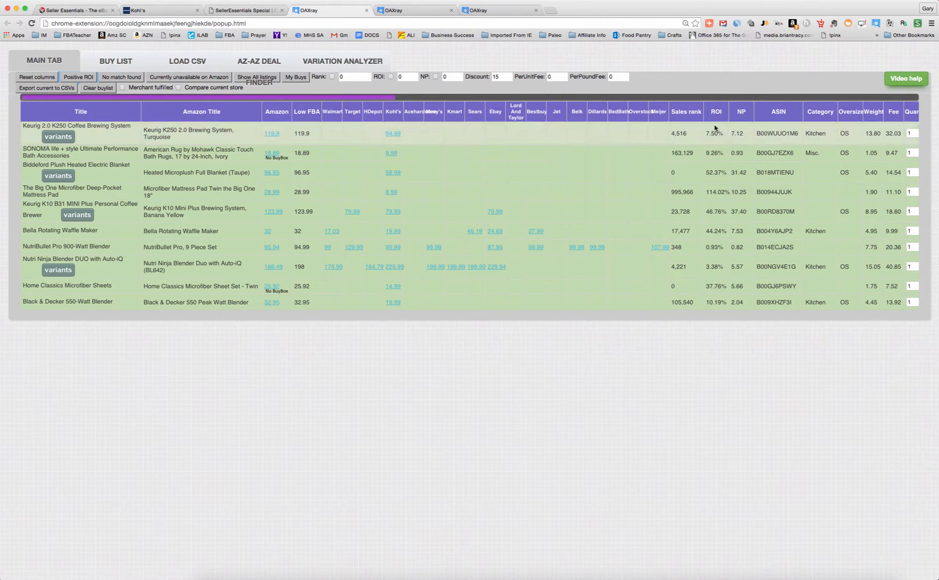
# Sort the positive-ROI products by ROI, highest (114%) first
pyautogui.click(715, 111)
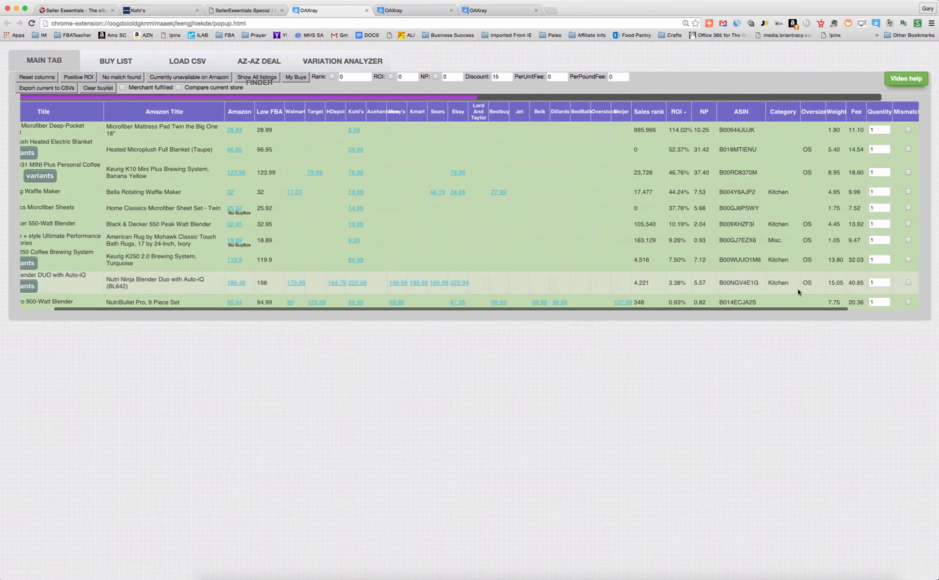
# Inspect the top-ROI Big One mattress pad match and select 'Twin' in its Amazon title
pyautogui.hscroll(3)
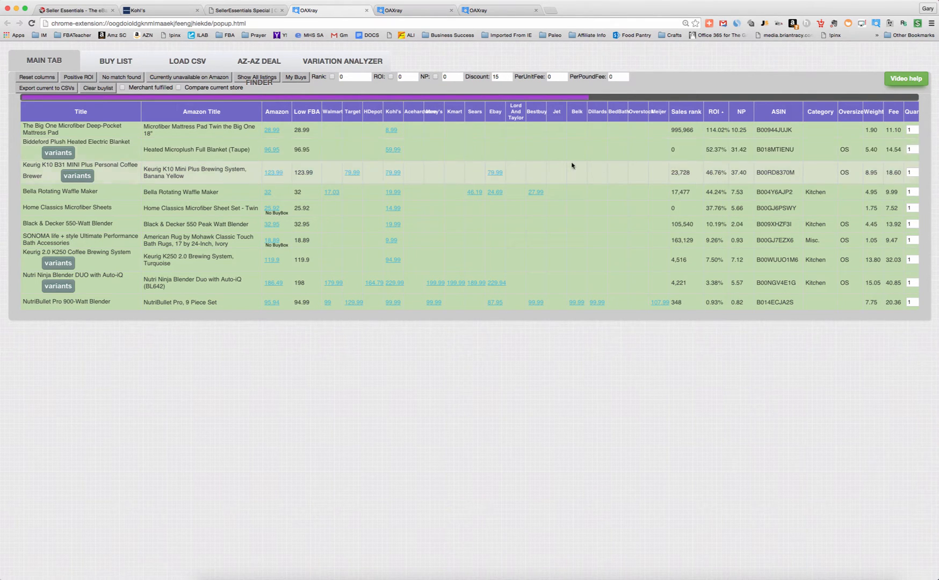
pyautogui.moveTo(716, 153)
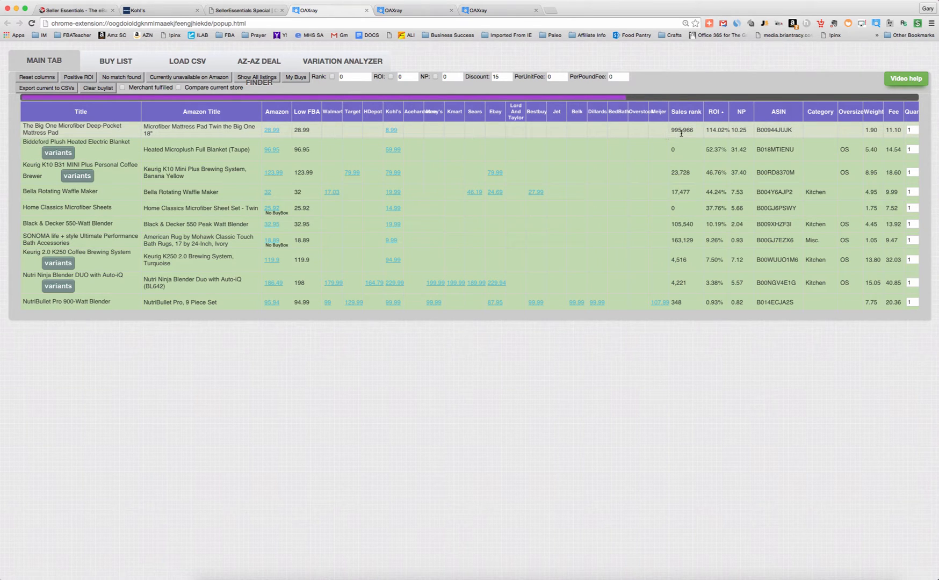
pyautogui.moveTo(682, 138)
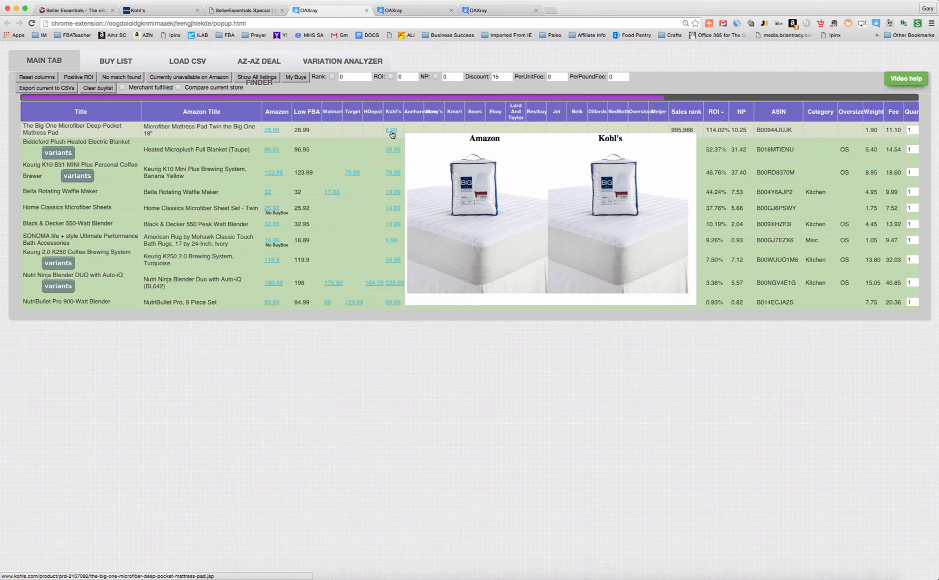
pyautogui.moveTo(392, 135)
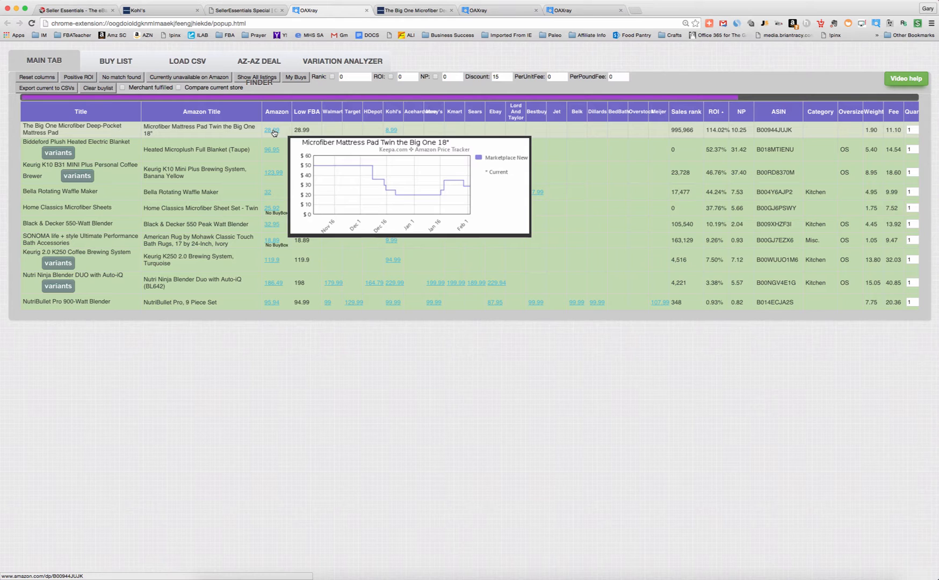
pyautogui.moveTo(182, 130)
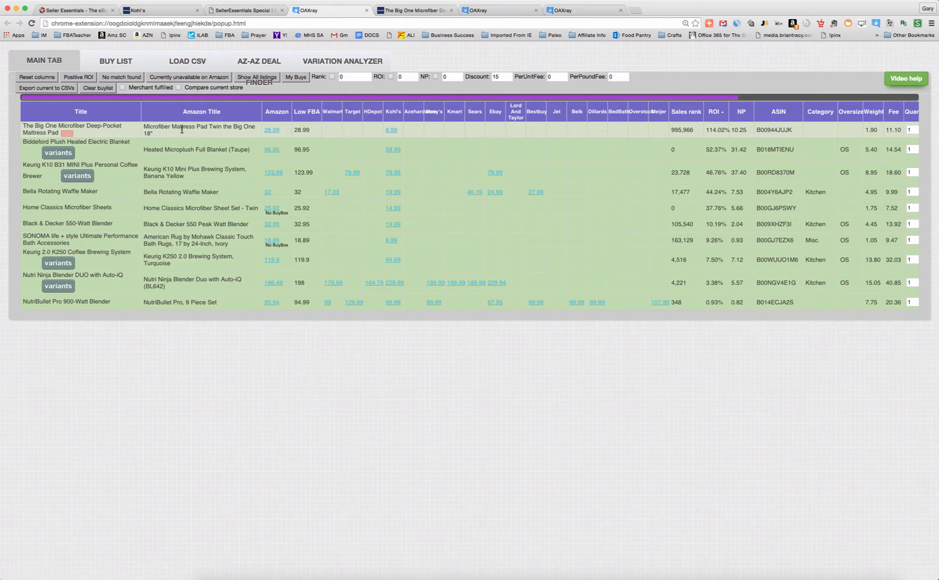
pyautogui.doubleClick(215, 127)
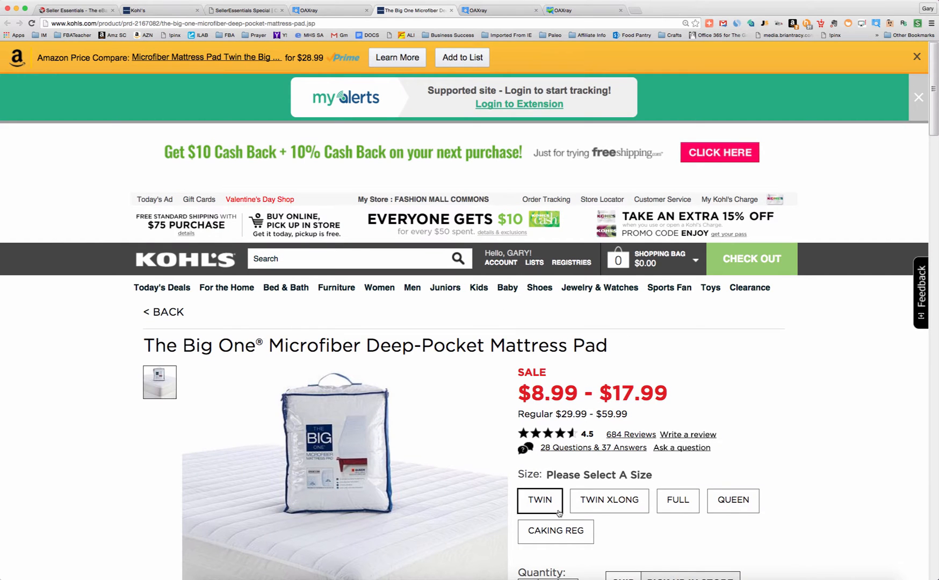
# Pick the Twin size on Kohl's to confirm $8.99, then return to OAXray results
pyautogui.click(538, 501)
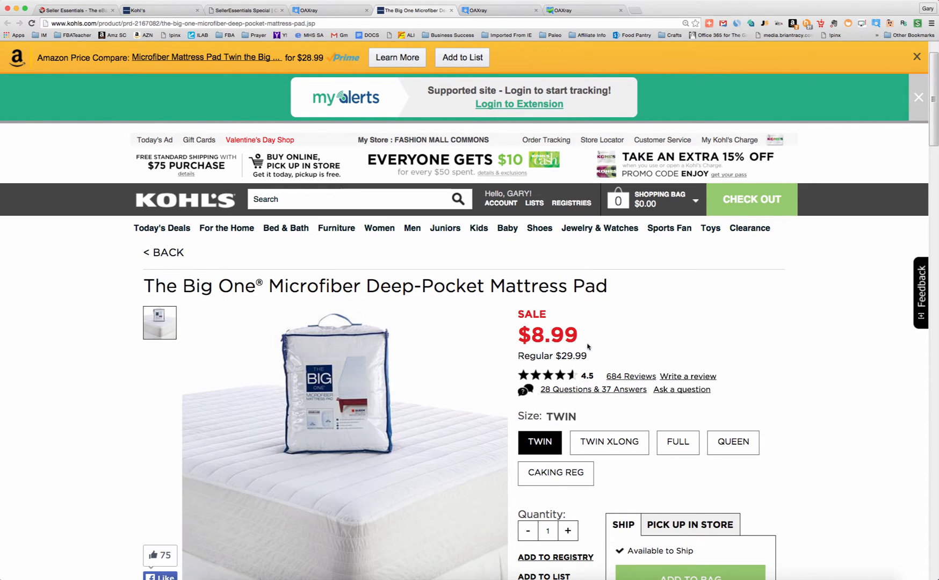
pyautogui.moveTo(603, 343)
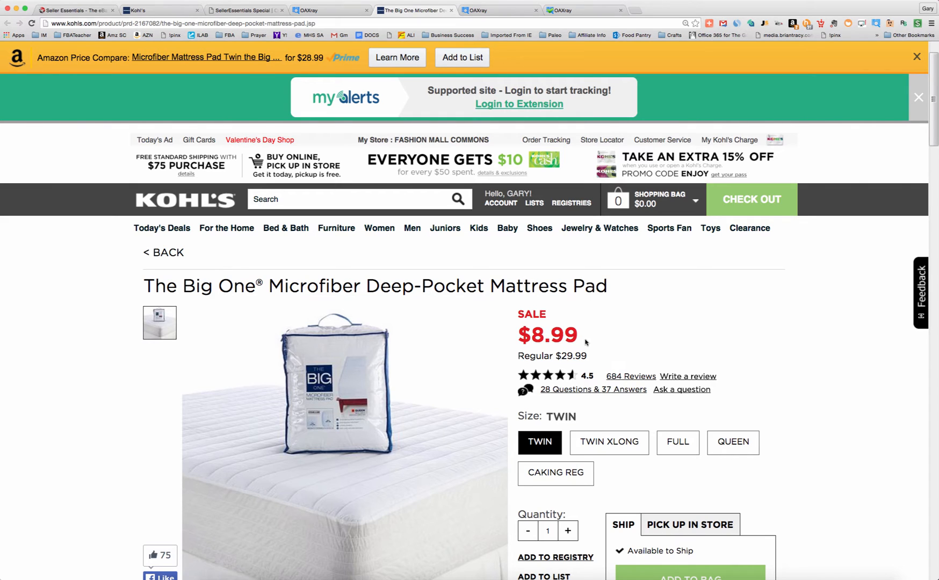
pyautogui.moveTo(596, 346)
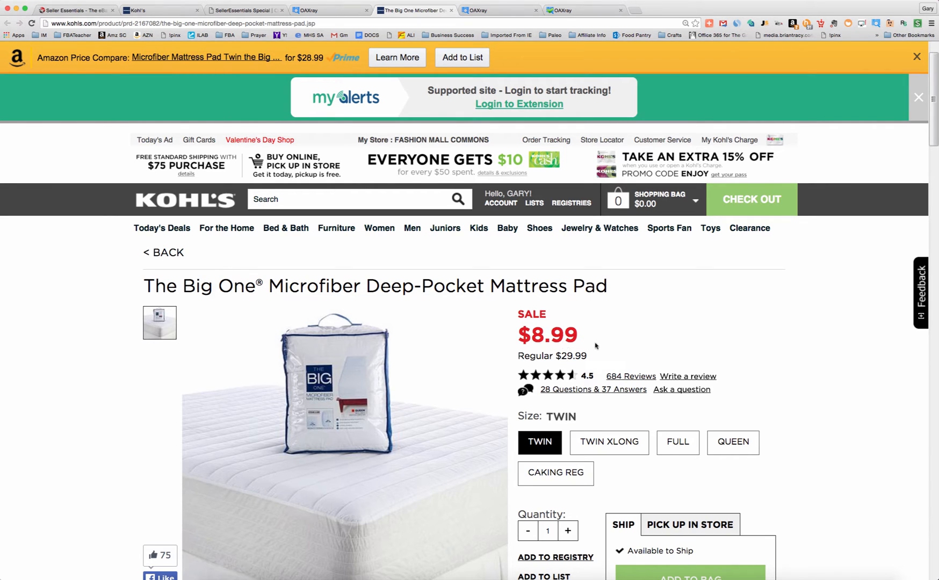
pyautogui.moveTo(615, 344)
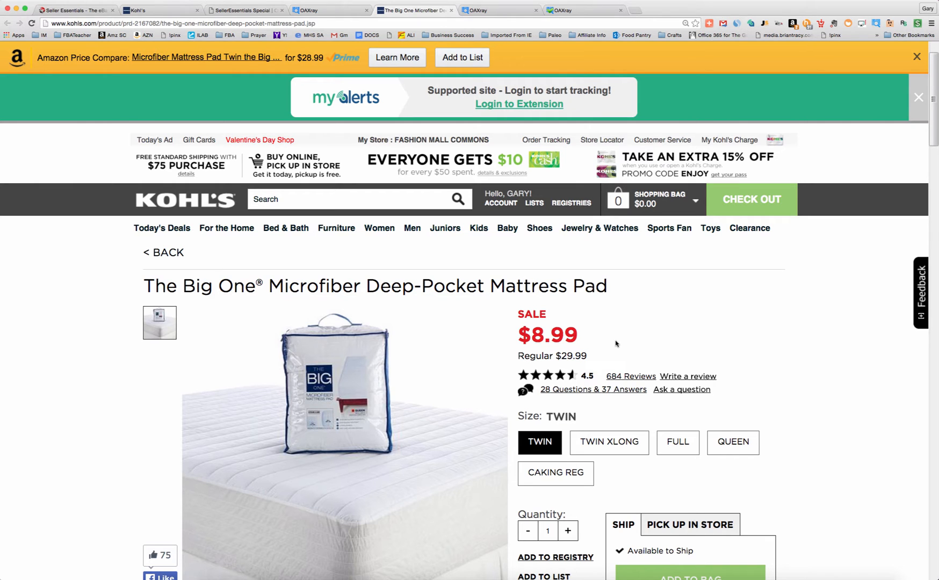
pyautogui.moveTo(624, 346)
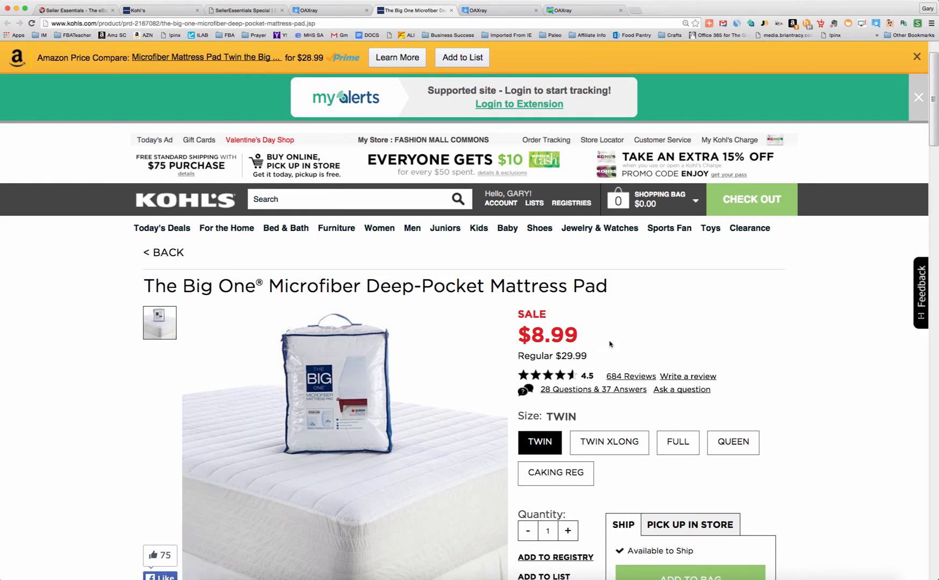
pyautogui.moveTo(604, 345)
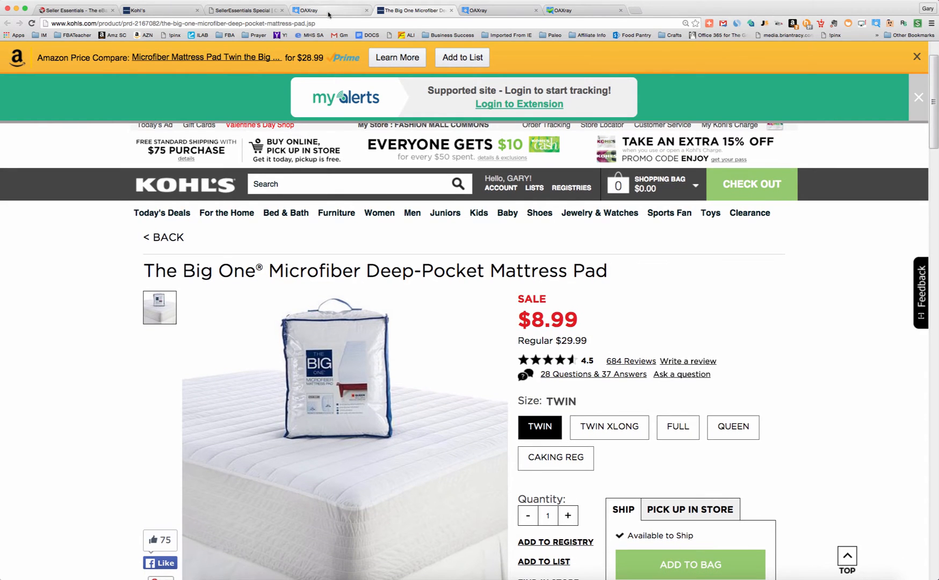
pyautogui.click(312, 10)
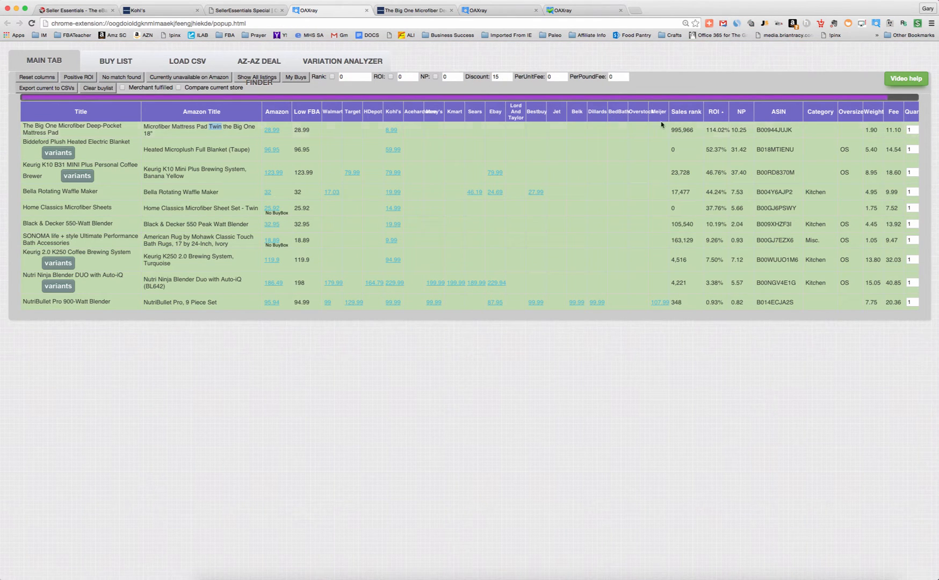
# Set the discount to 0%, then back to 15%, restoring the mattress pad's 114% ROI
pyautogui.click(501, 76)
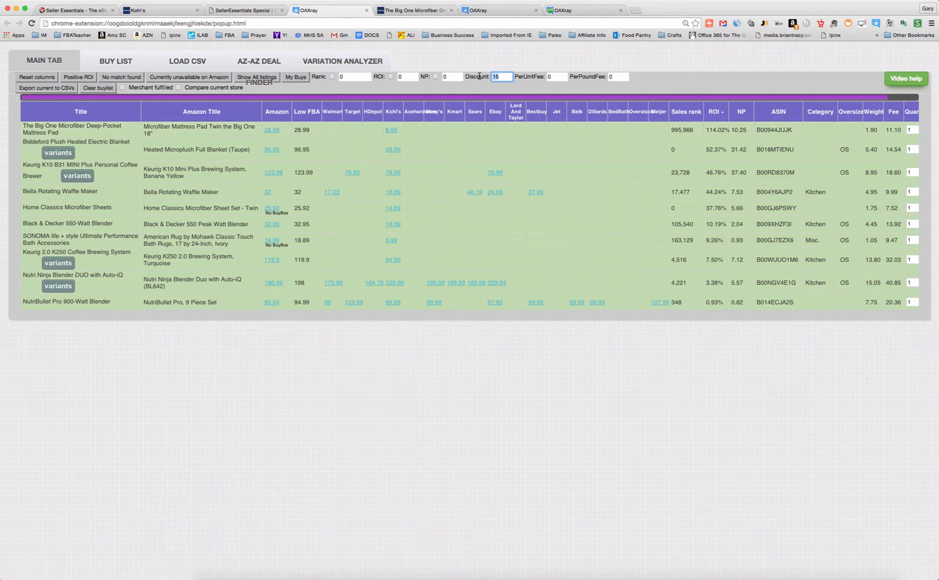
pyautogui.write('0')
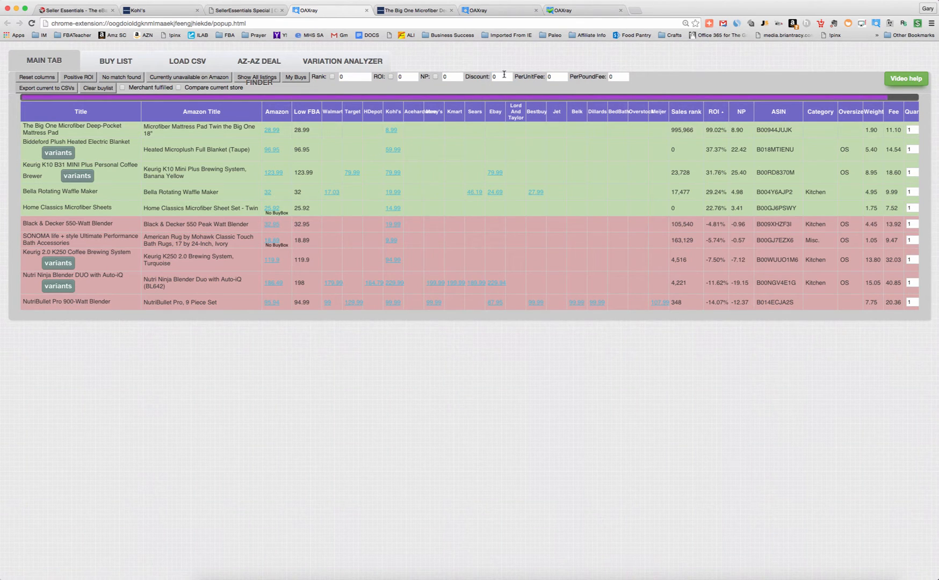
pyautogui.write('1')
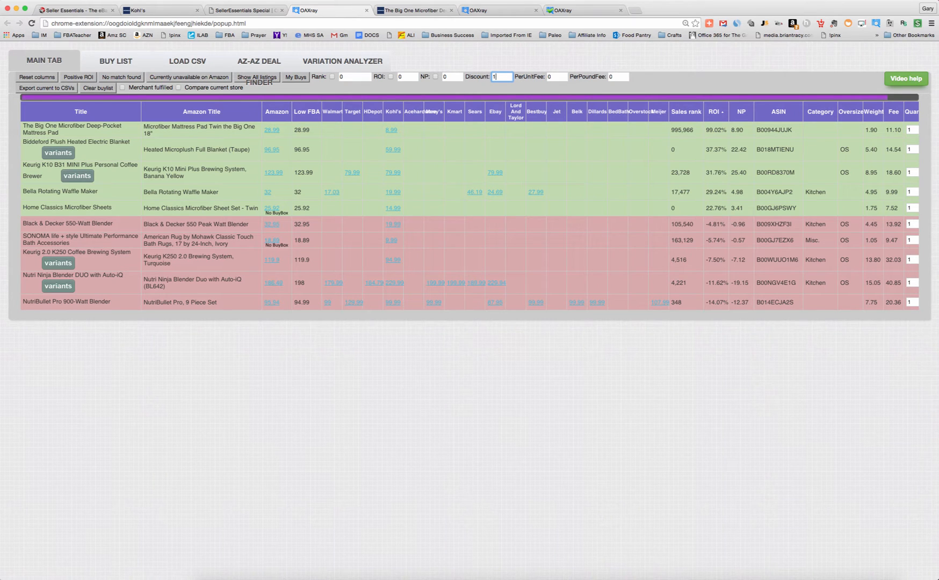
pyautogui.write('5')
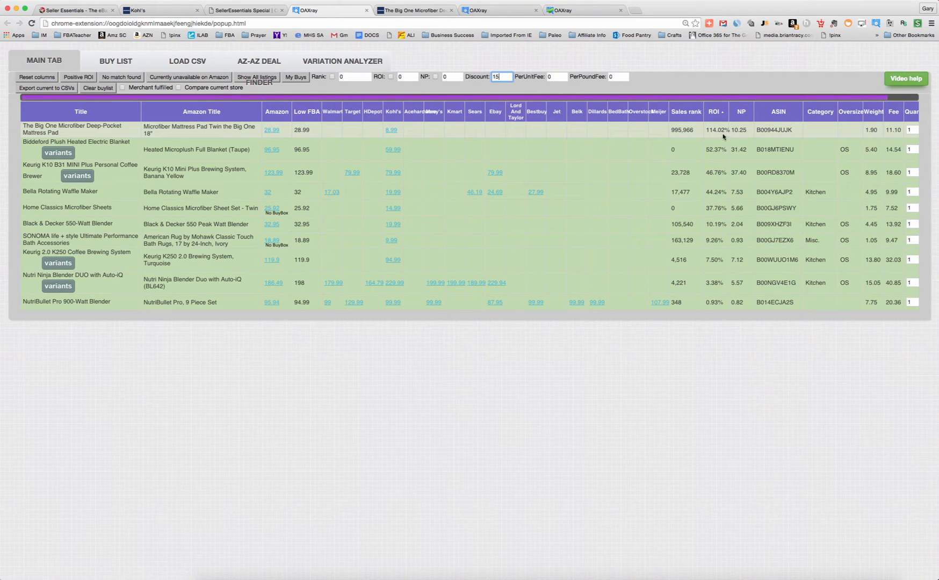
pyautogui.moveTo(392, 130)
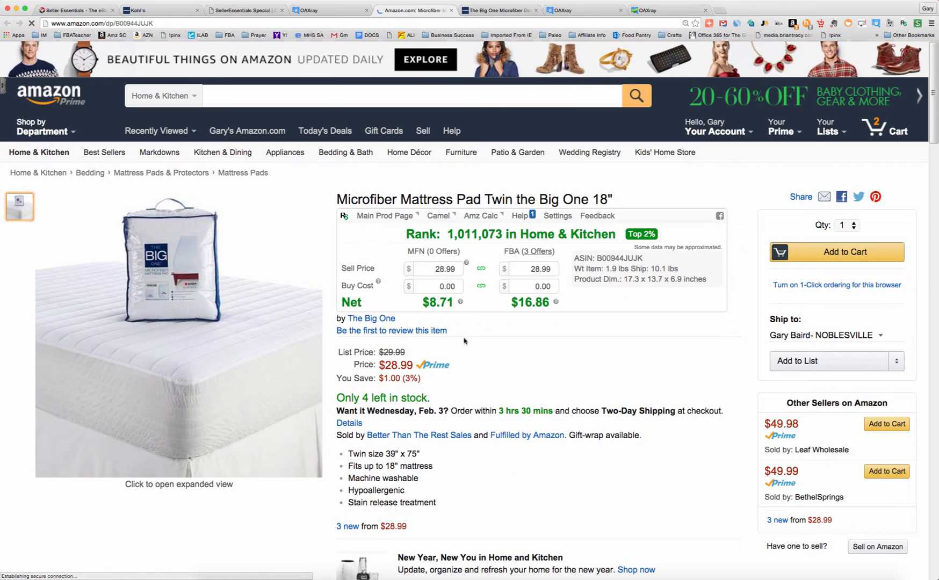
# Review the mattress pad's $28.99 Amazon price history, then close the page
pyautogui.scroll(-3)
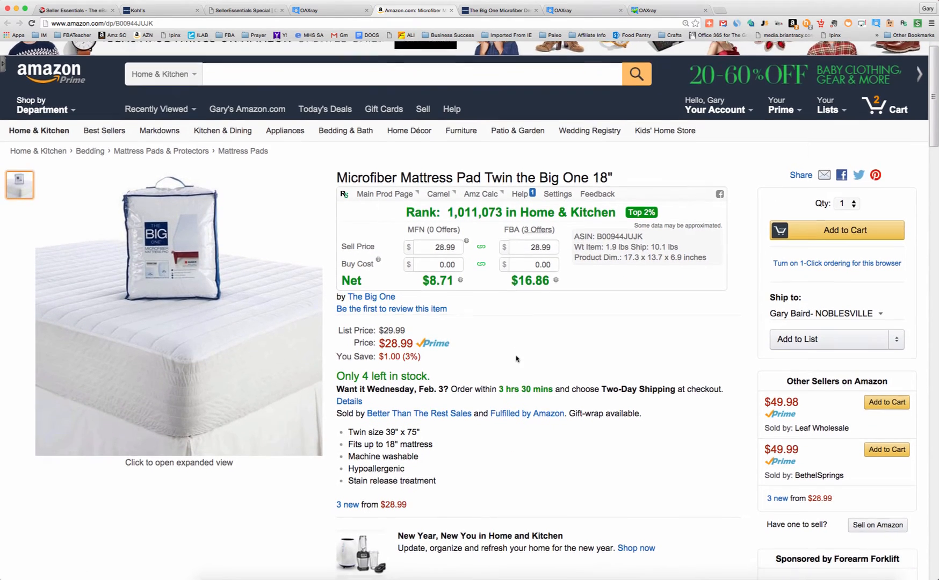
pyautogui.scroll(-3)
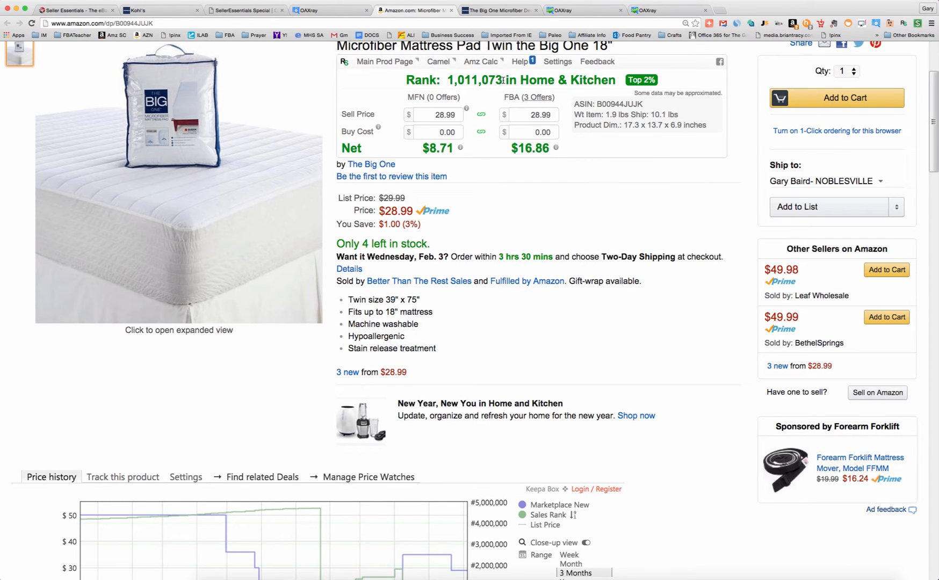
pyautogui.scroll(-3)
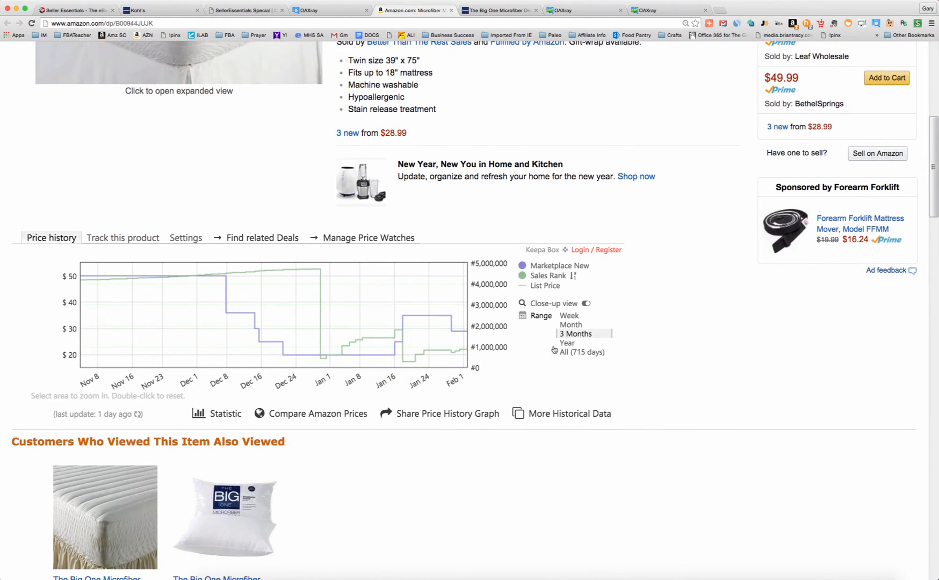
pyautogui.click(579, 352)
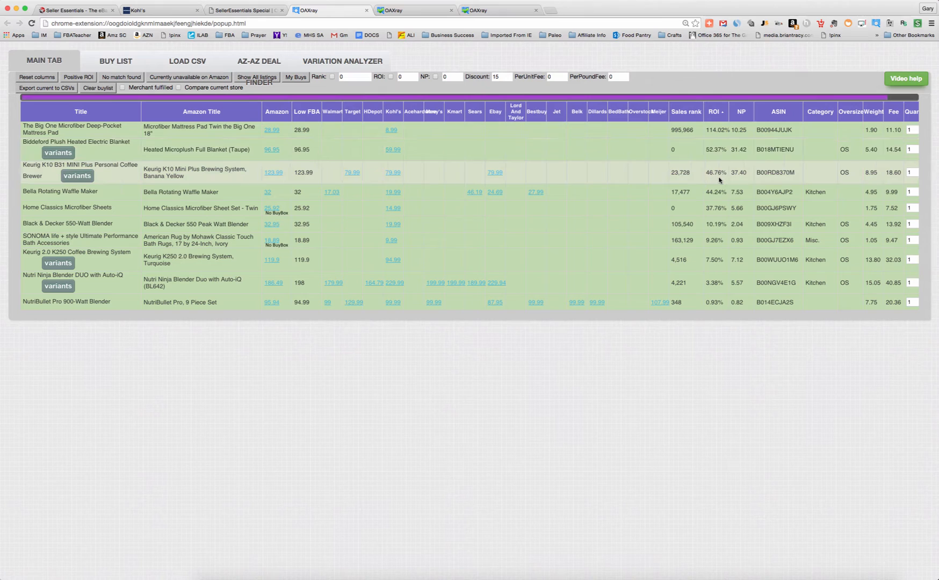
pyautogui.moveTo(684, 181)
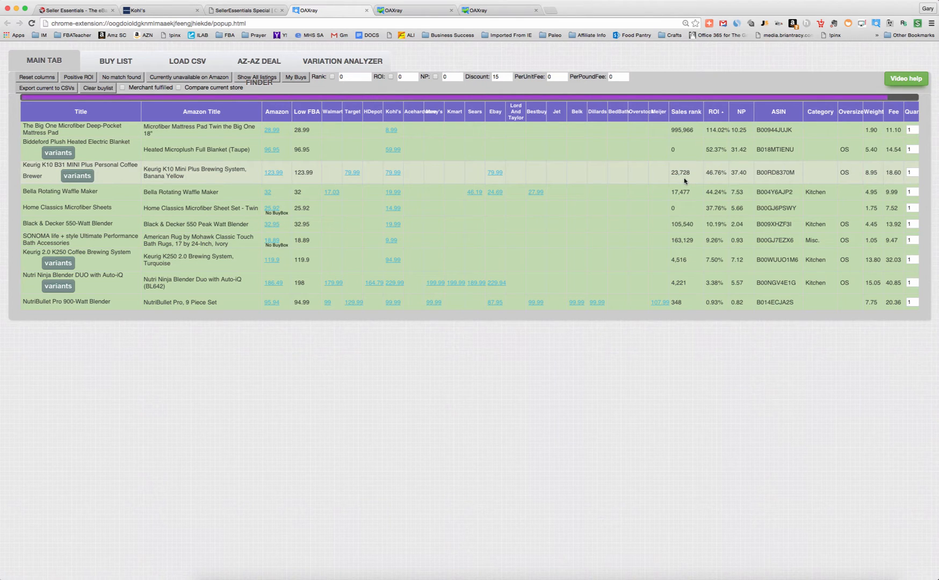
pyautogui.moveTo(392, 180)
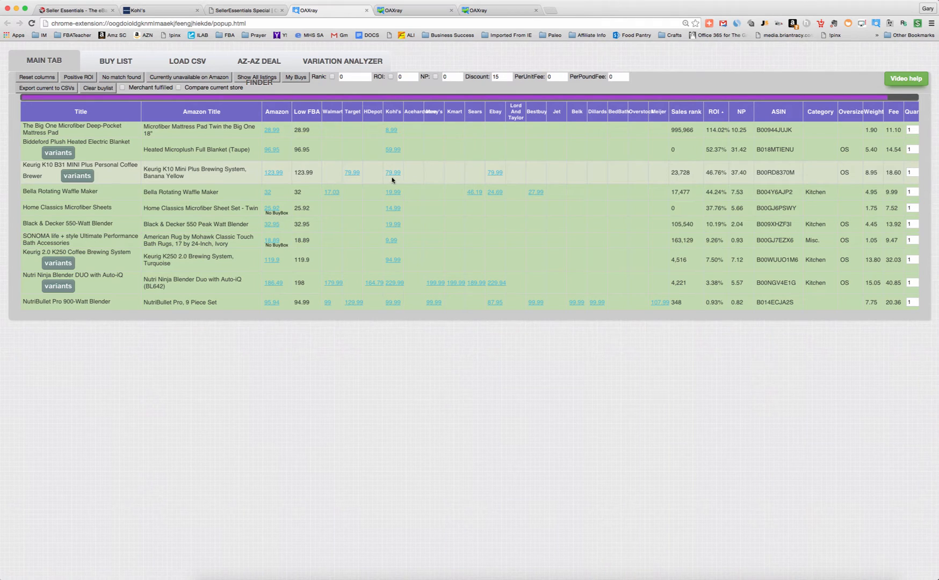
pyautogui.moveTo(393, 173)
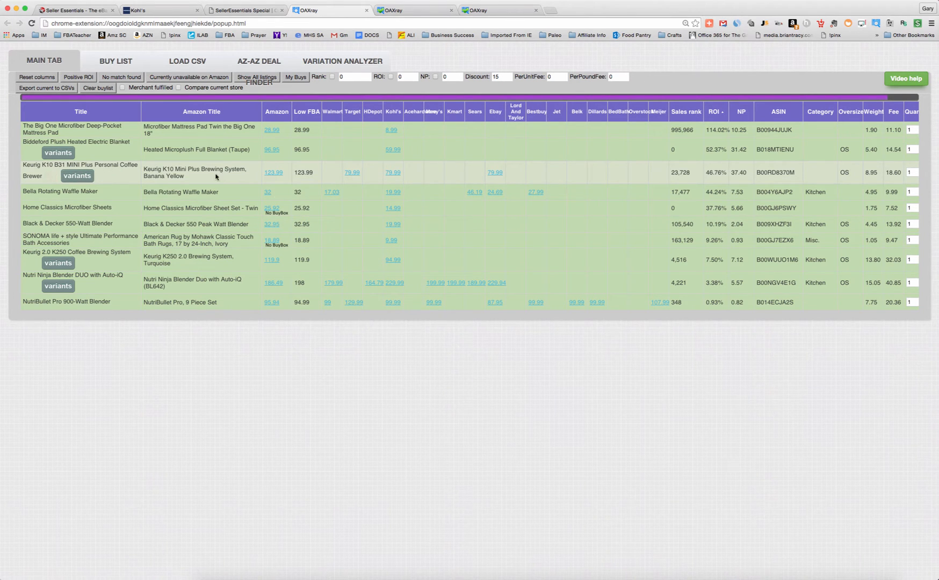
pyautogui.moveTo(392, 173)
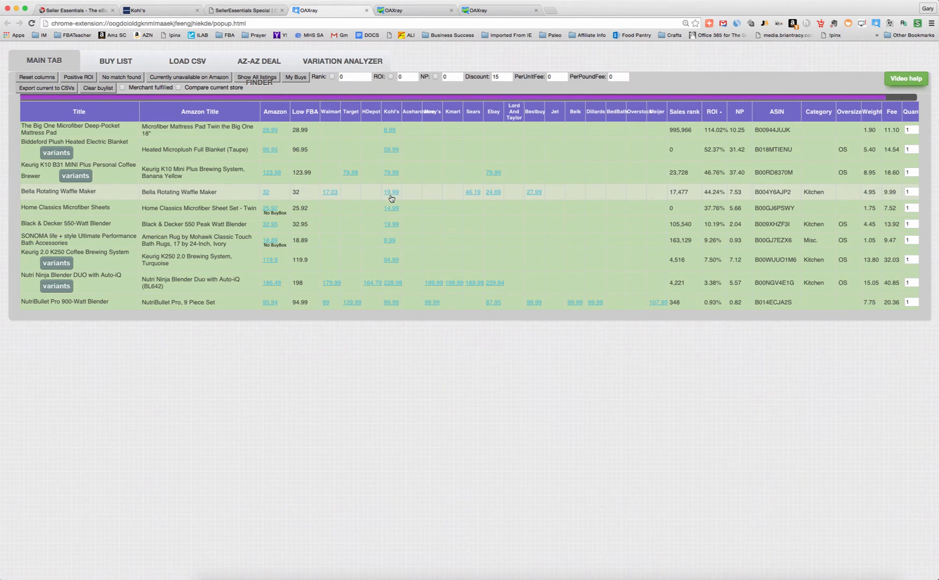
pyautogui.moveTo(687, 201)
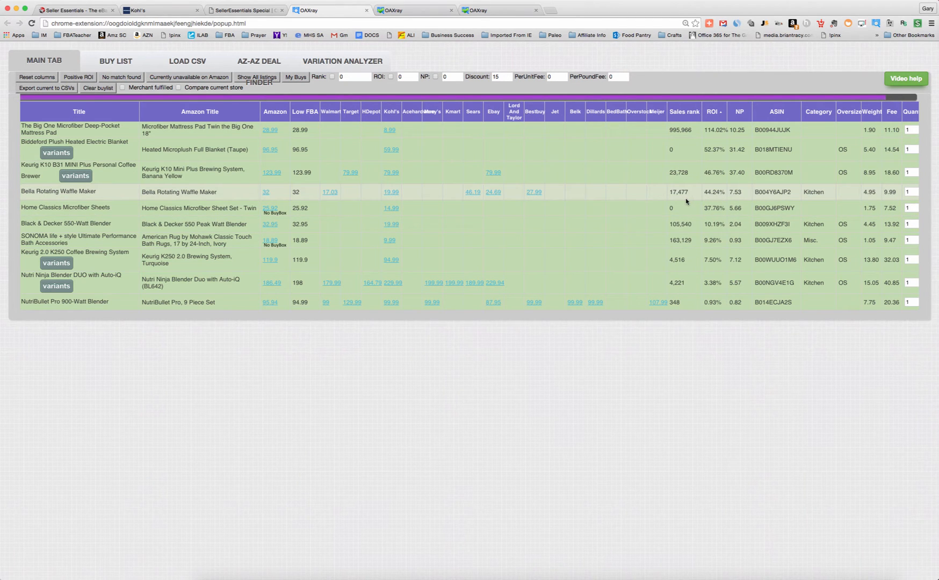
pyautogui.moveTo(391, 193)
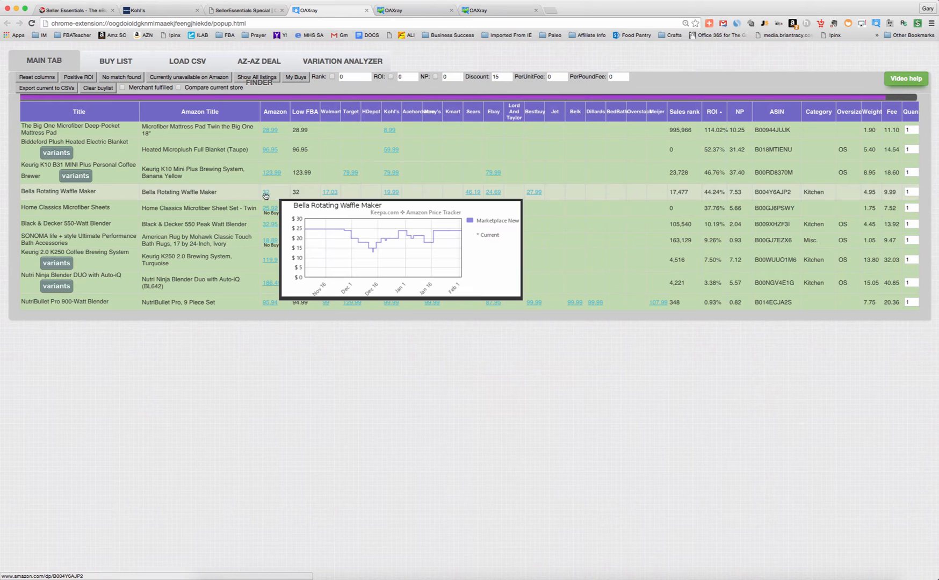
pyautogui.moveTo(740, 126)
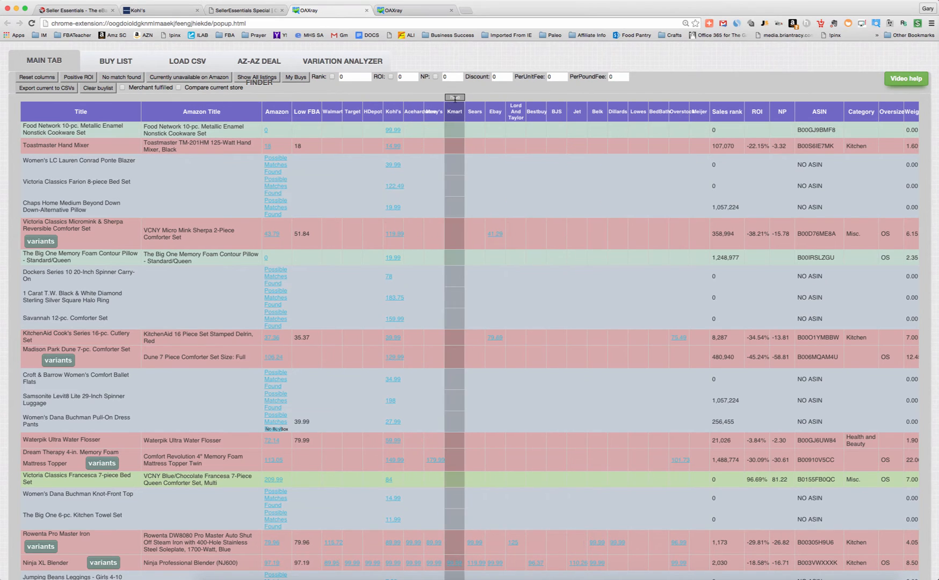
# Apply a 15% discount, keep only positive-ROI Kohl's products, and sort them by ROI descending
pyautogui.write('1')
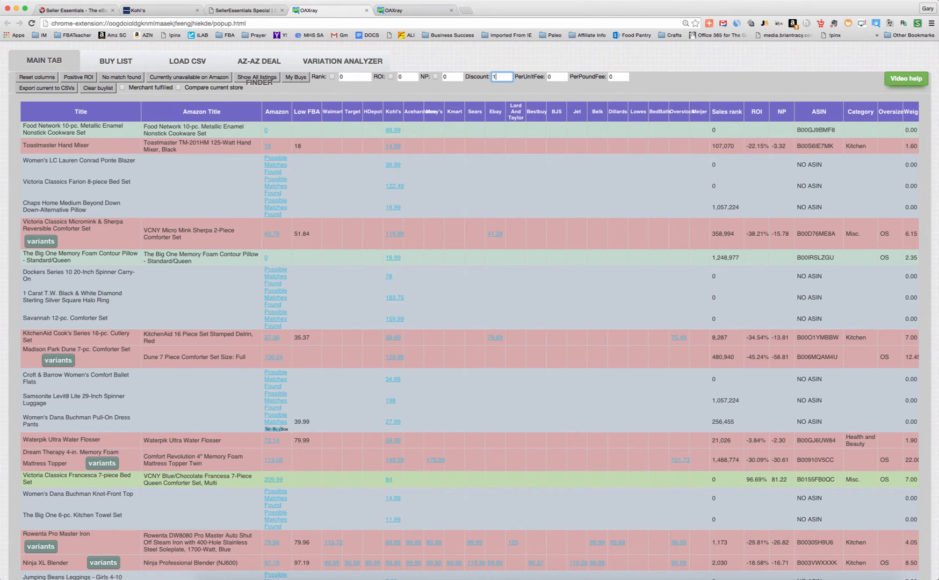
pyautogui.write('5')
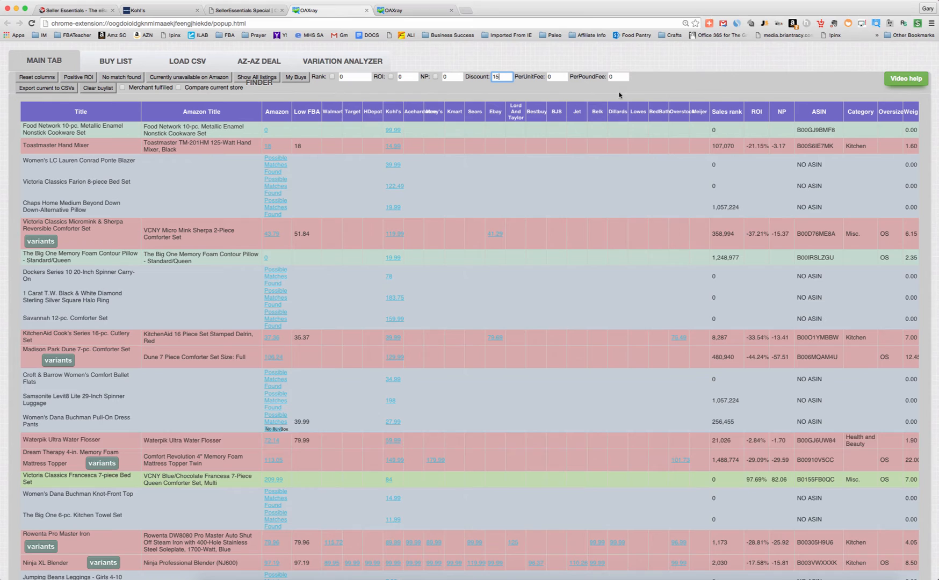
pyautogui.click(77, 77)
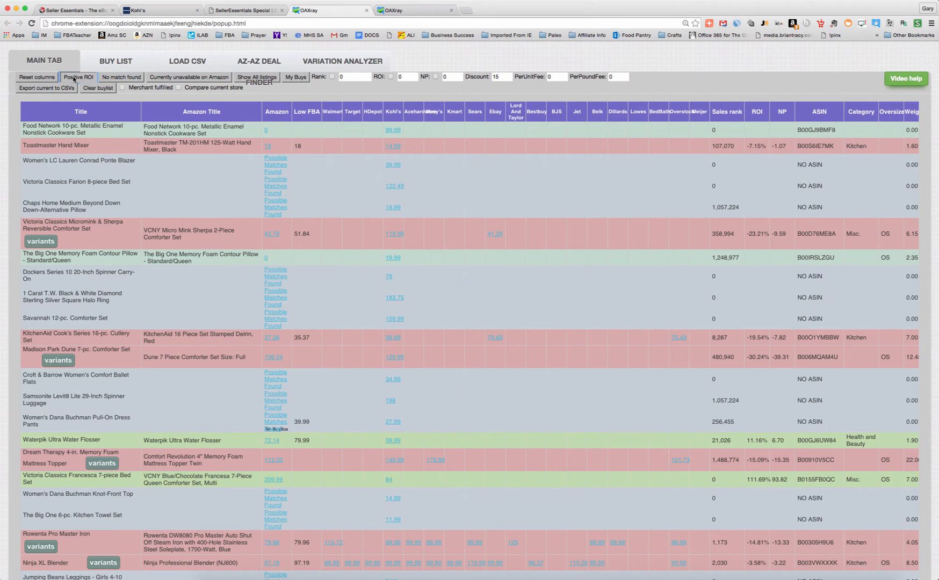
pyautogui.click(78, 76)
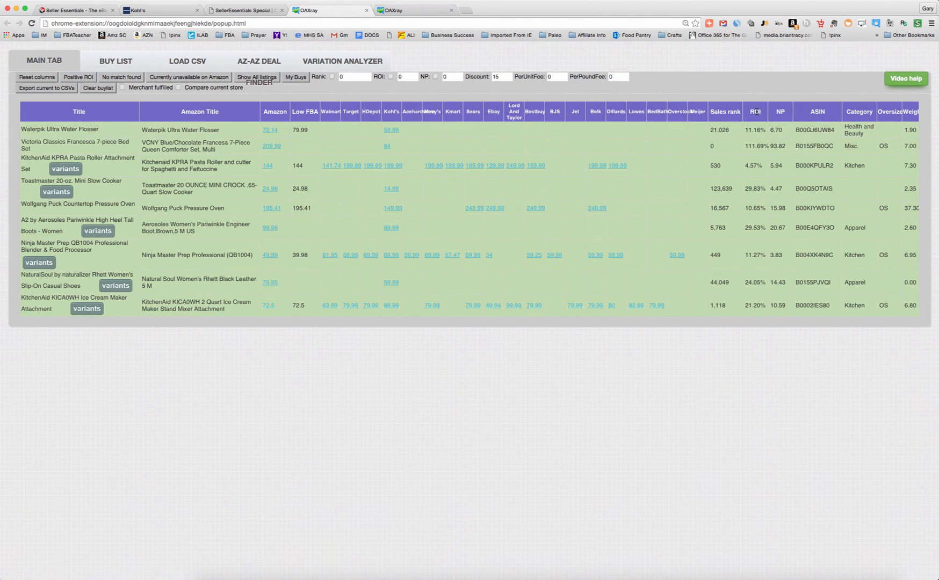
pyautogui.click(756, 112)
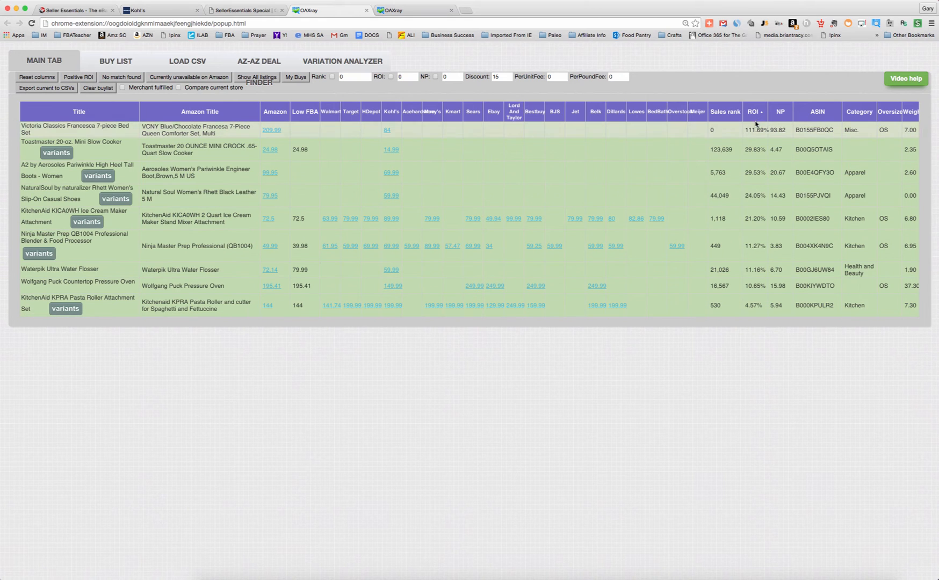
pyautogui.moveTo(755, 136)
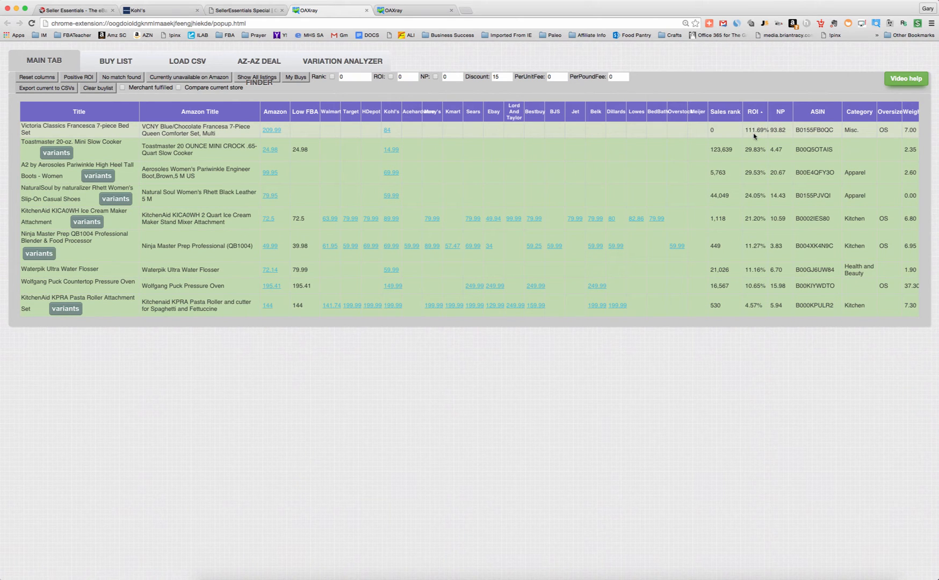
pyautogui.moveTo(712, 137)
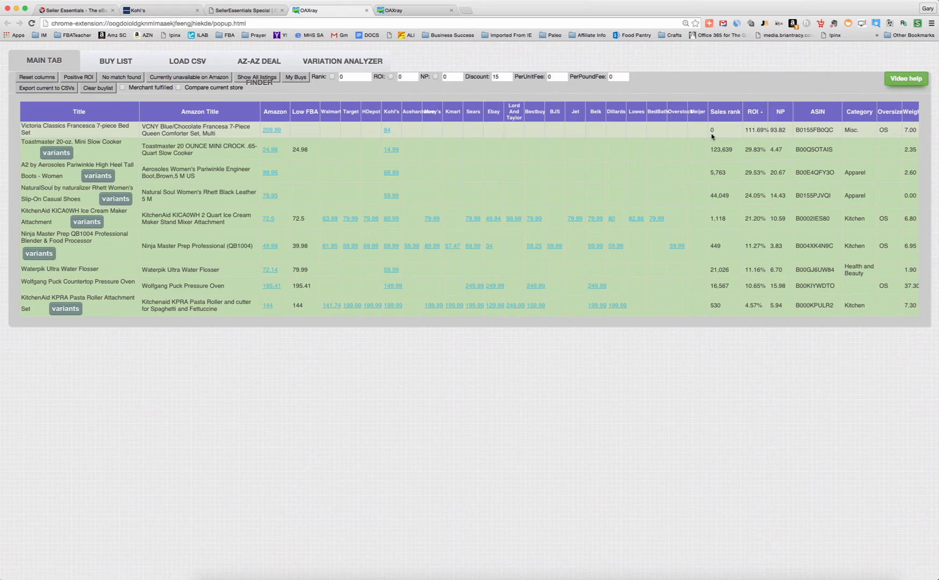
pyautogui.moveTo(387, 130)
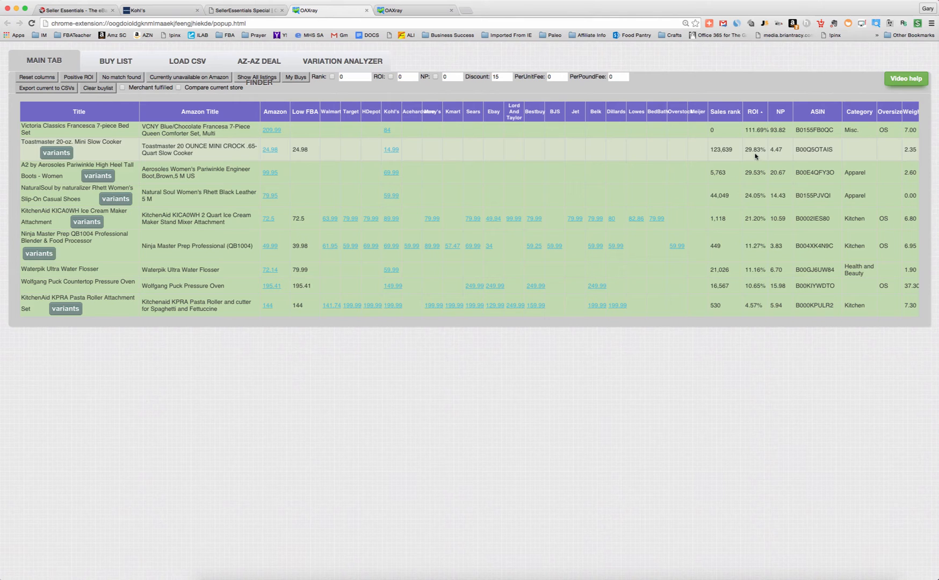
pyautogui.moveTo(721, 157)
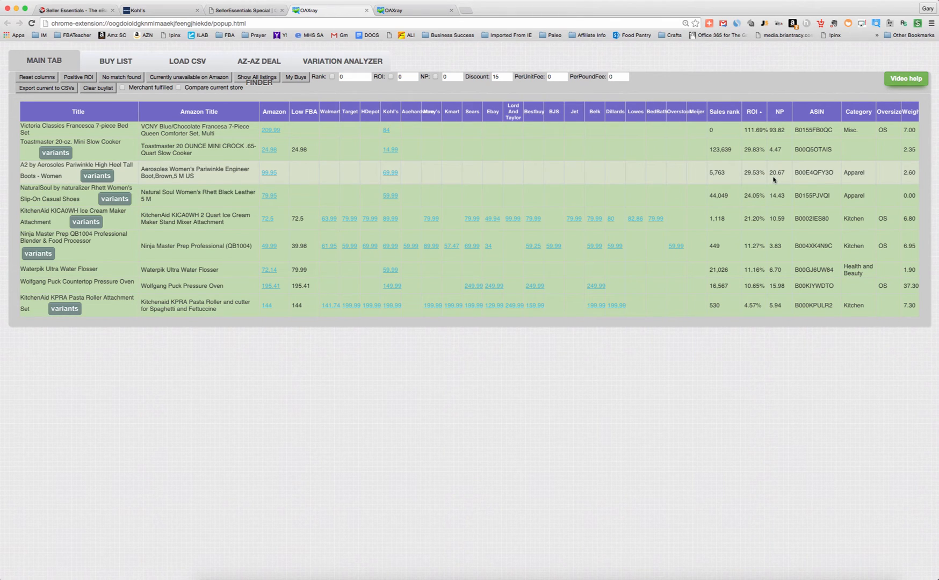
pyautogui.moveTo(738, 179)
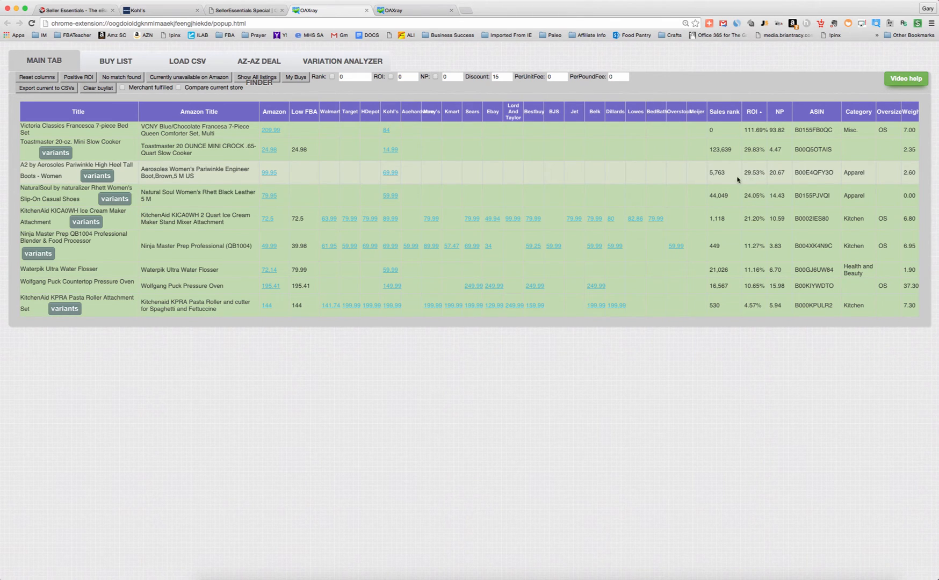
pyautogui.moveTo(456, 180)
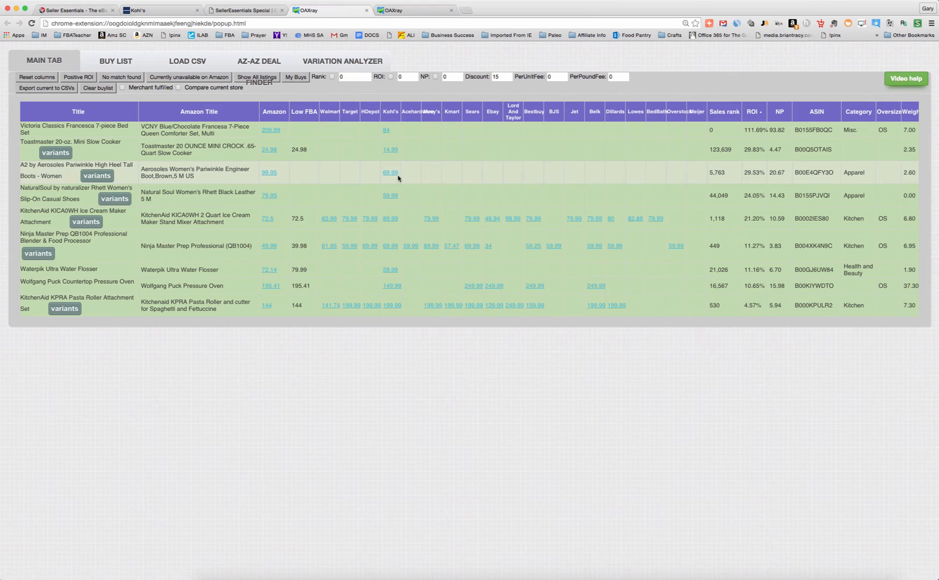
pyautogui.moveTo(390, 173)
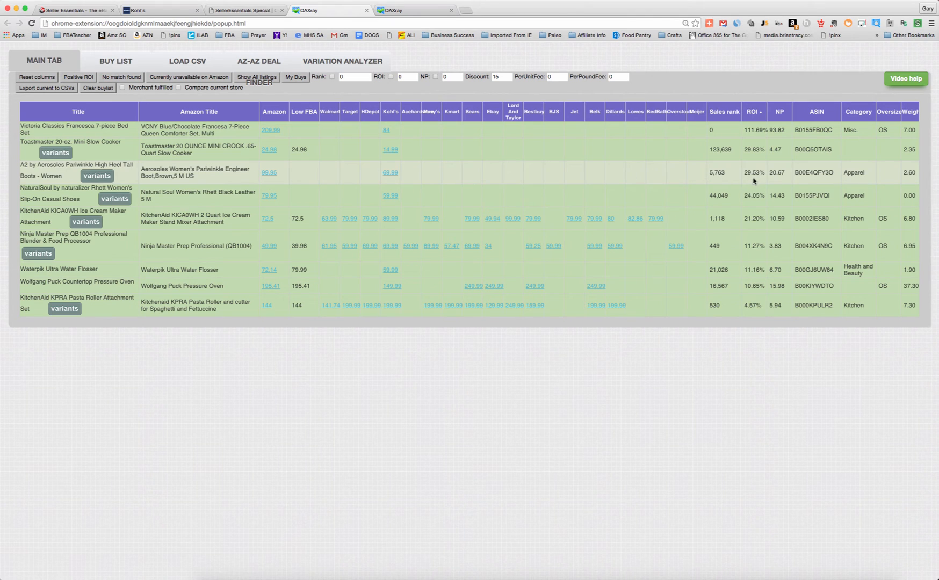
pyautogui.moveTo(754, 182)
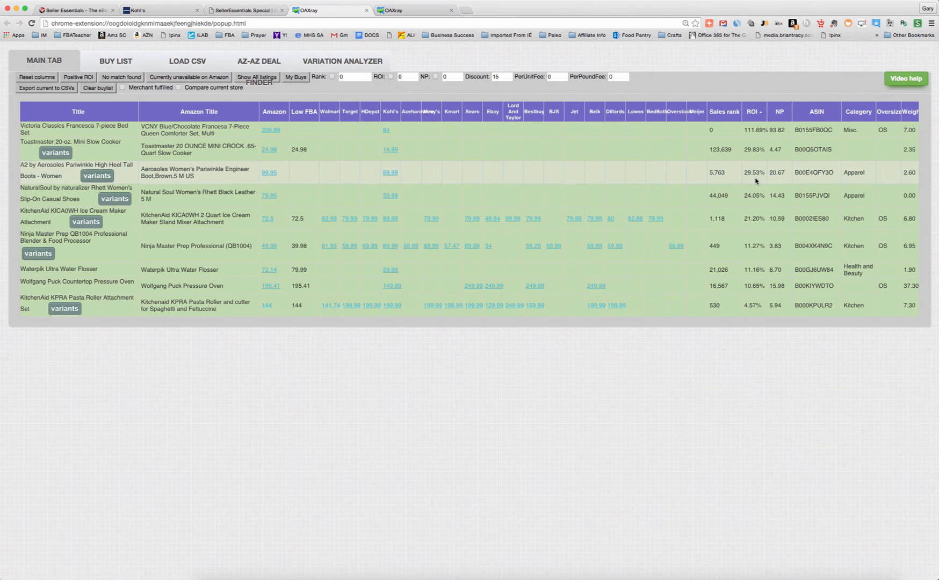
pyautogui.moveTo(757, 182)
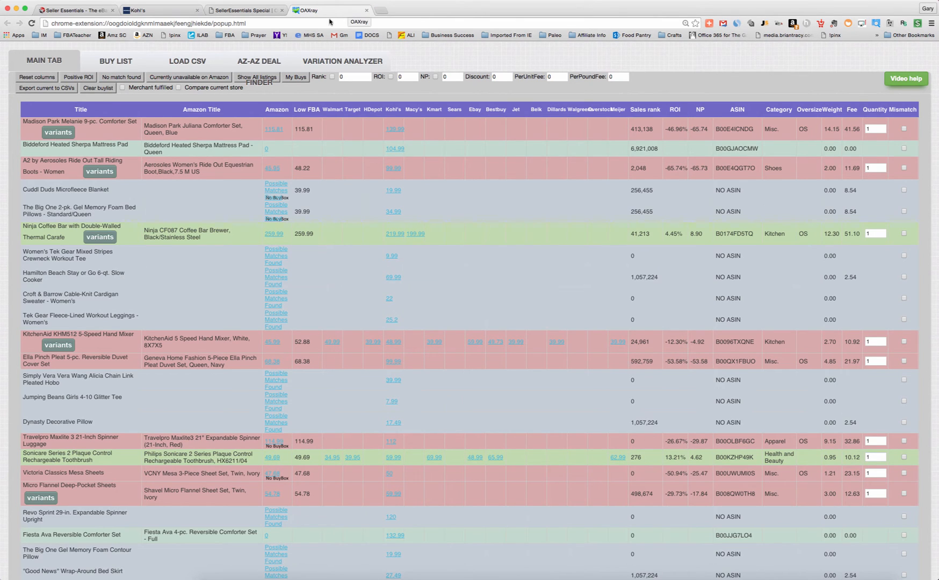
# Enter a 15% discount and filter the third scan tab to positive-ROI products
pyautogui.click(501, 77)
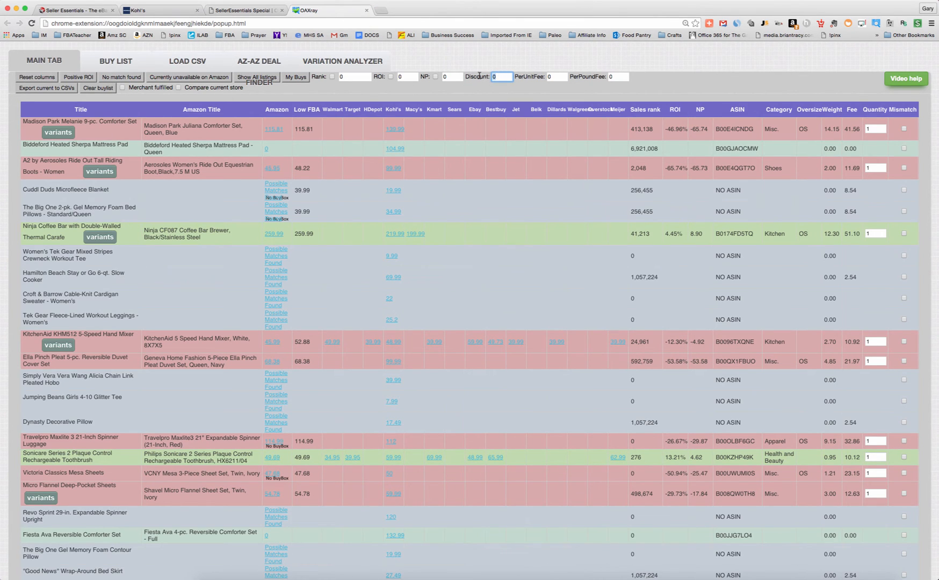
pyautogui.write('15')
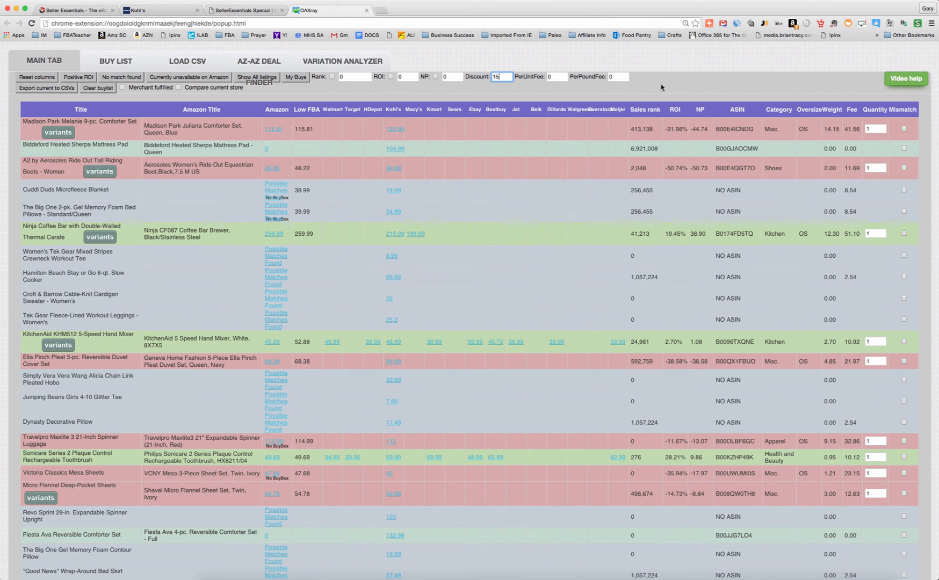
pyautogui.moveTo(563, 88)
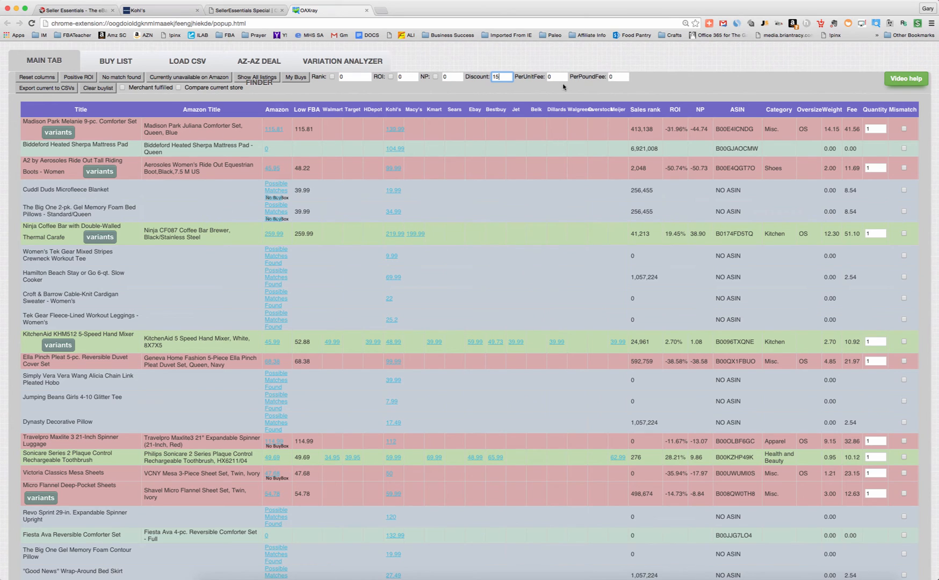
pyautogui.click(78, 77)
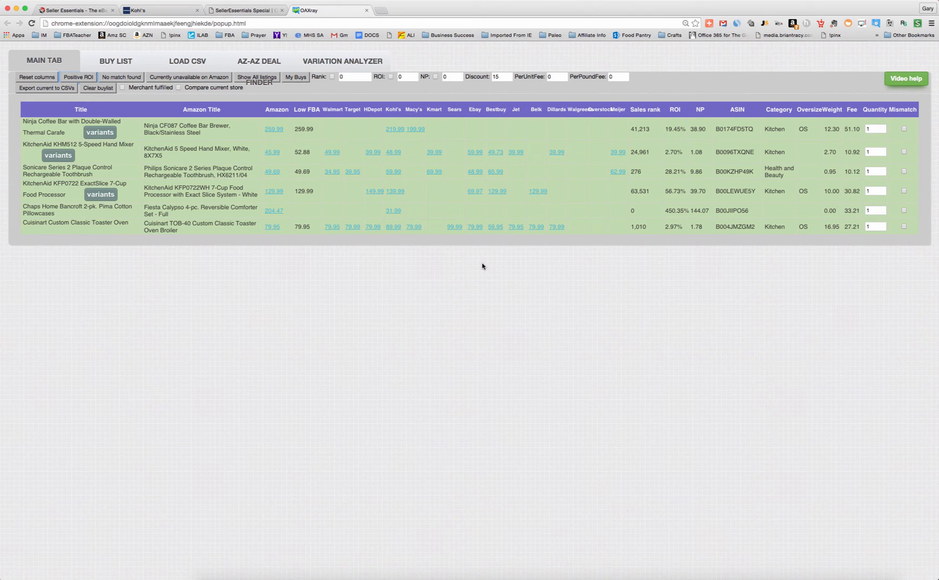
# Sort the six positive-ROI products by ROI descending, starting at 450.35% pillowcases
pyautogui.click(673, 109)
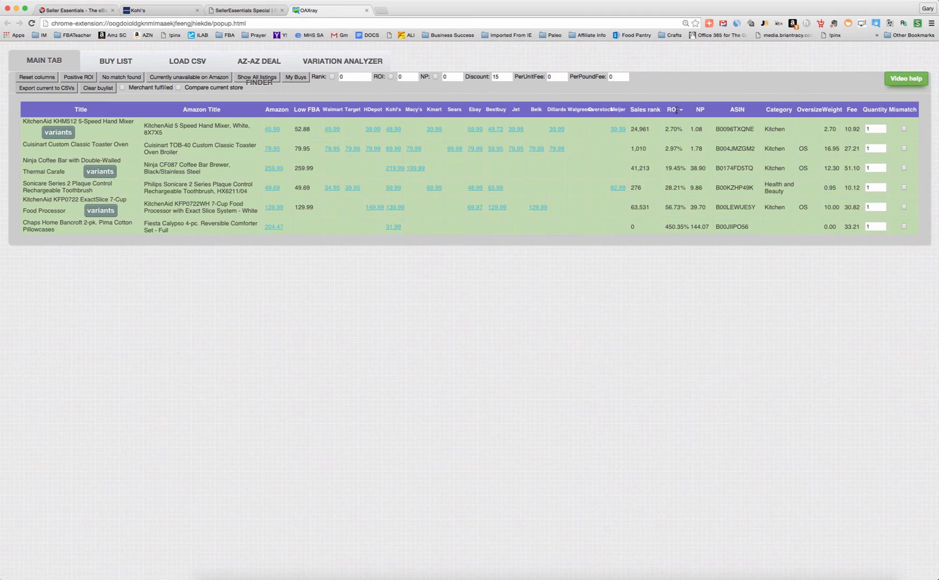
pyautogui.click(672, 110)
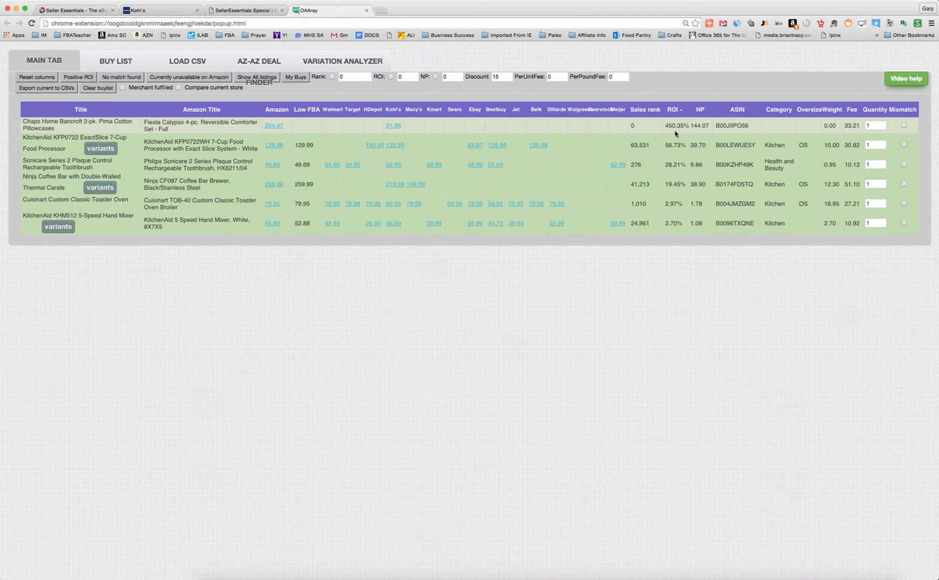
pyautogui.moveTo(625, 132)
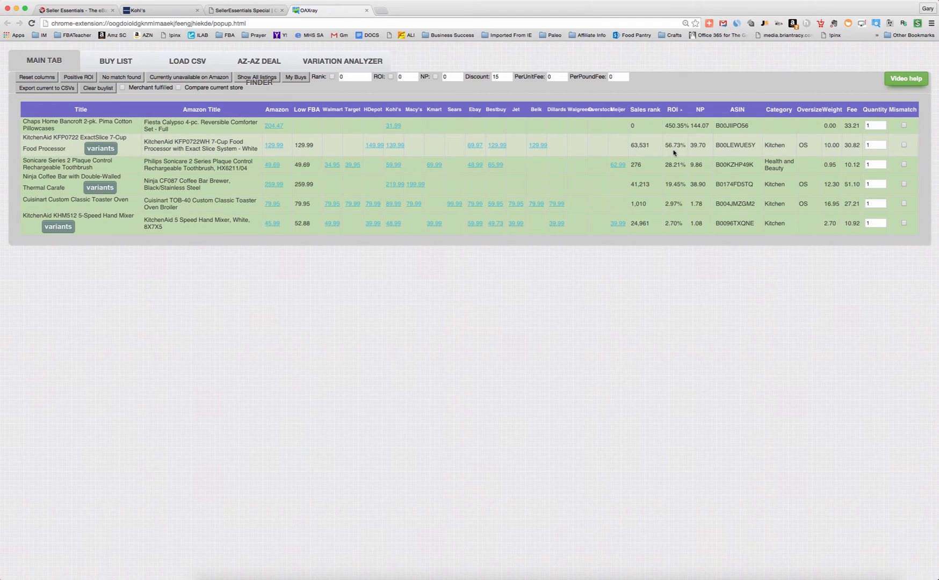
pyautogui.moveTo(701, 152)
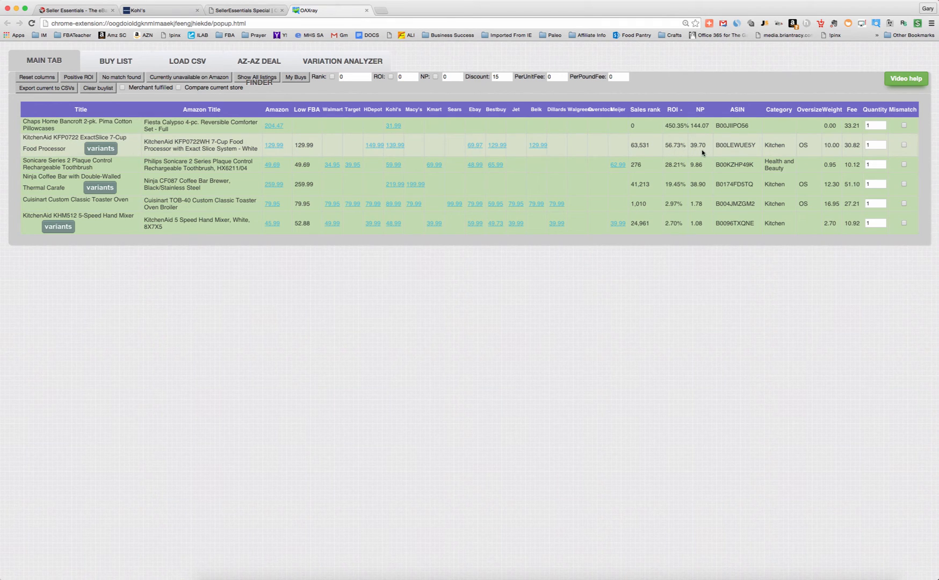
pyautogui.moveTo(636, 153)
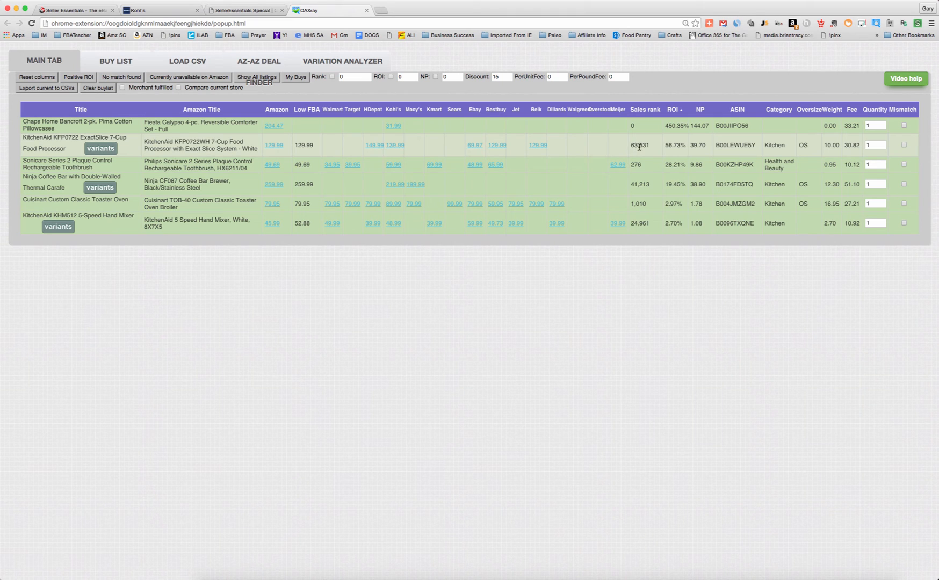
pyautogui.moveTo(658, 146)
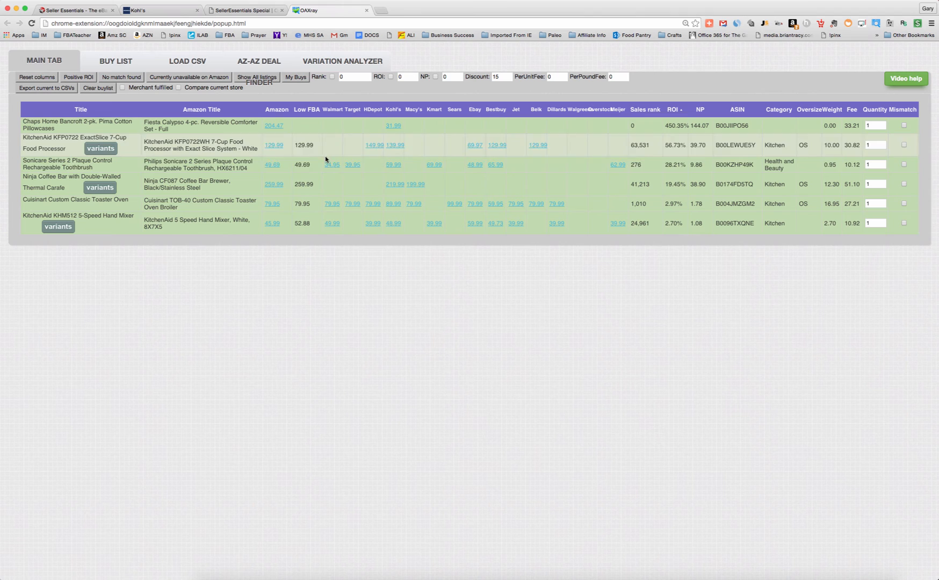
pyautogui.moveTo(393, 145)
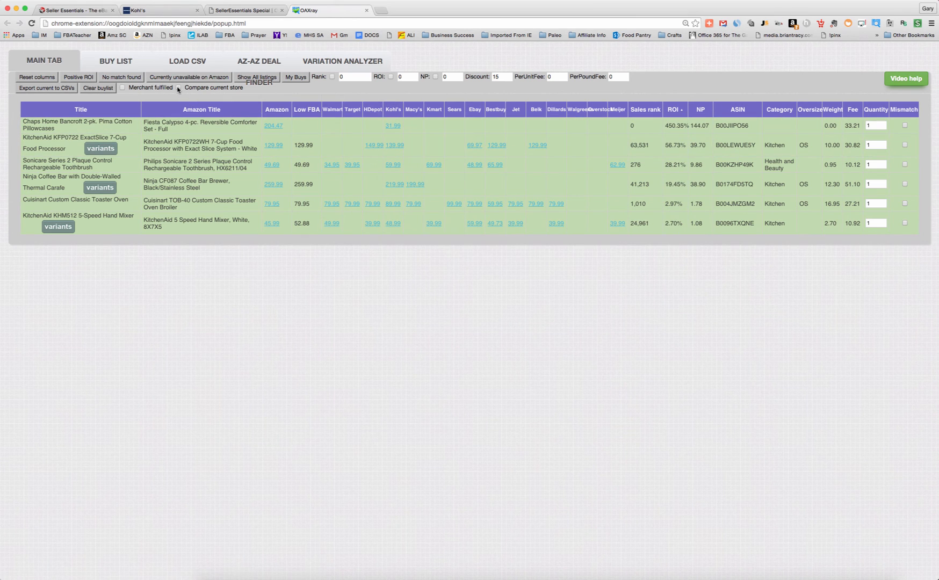
pyautogui.doubleClick(213, 88)
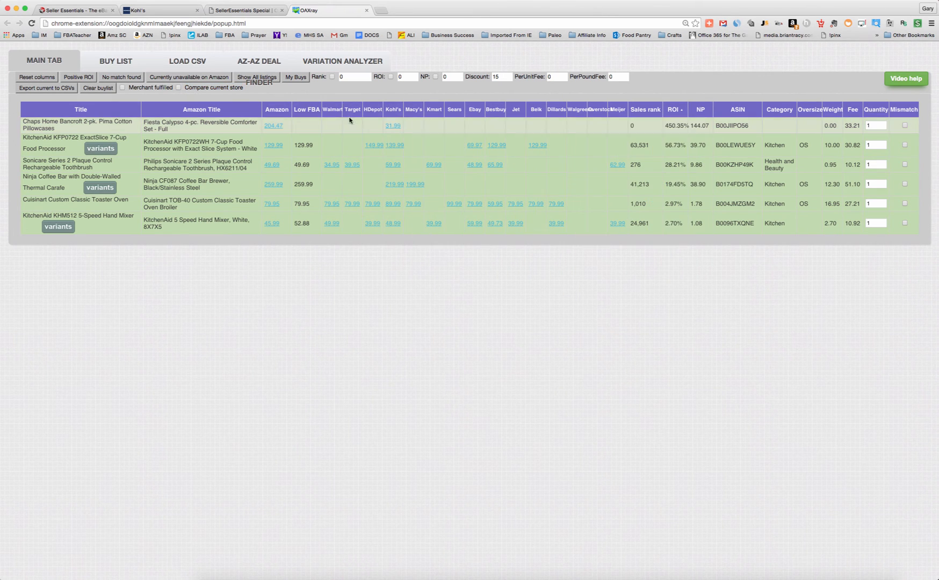
pyautogui.moveTo(384, 121)
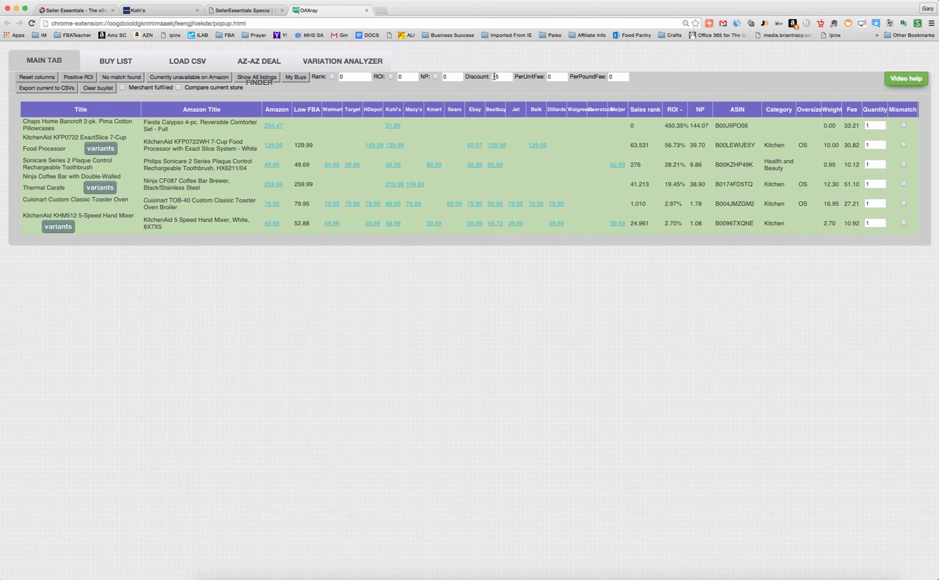
pyautogui.write('1')
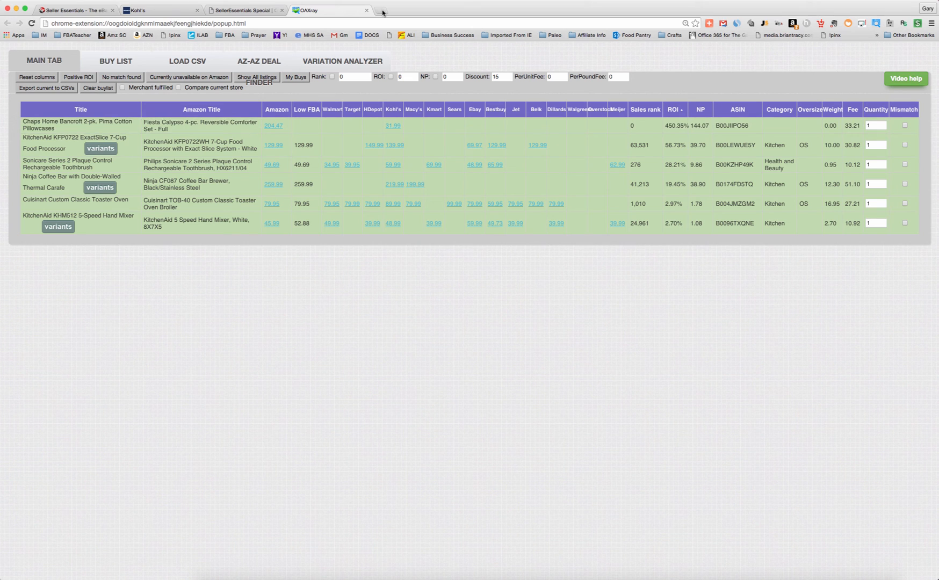
pyautogui.moveTo(383, 12)
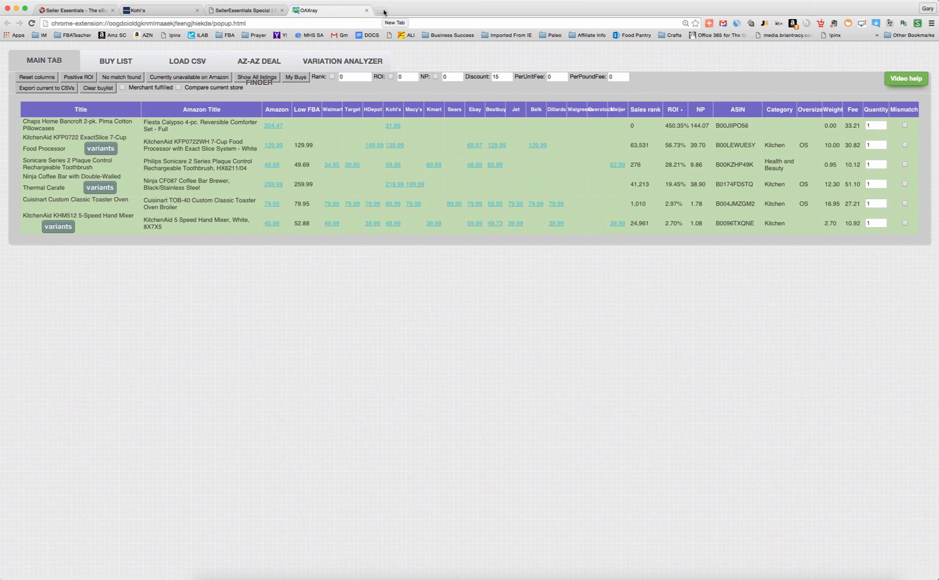
pyautogui.moveTo(194, 138)
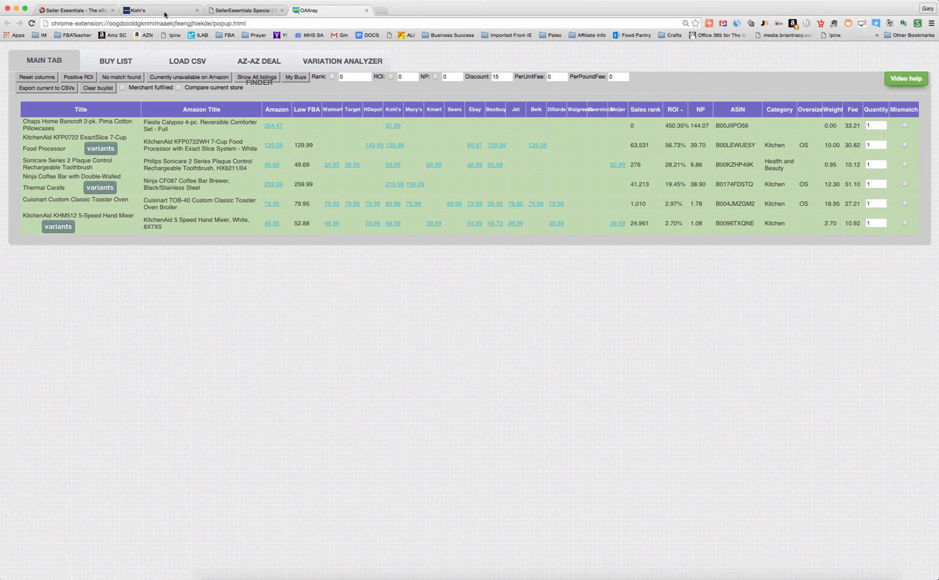
pyautogui.moveTo(160, 10)
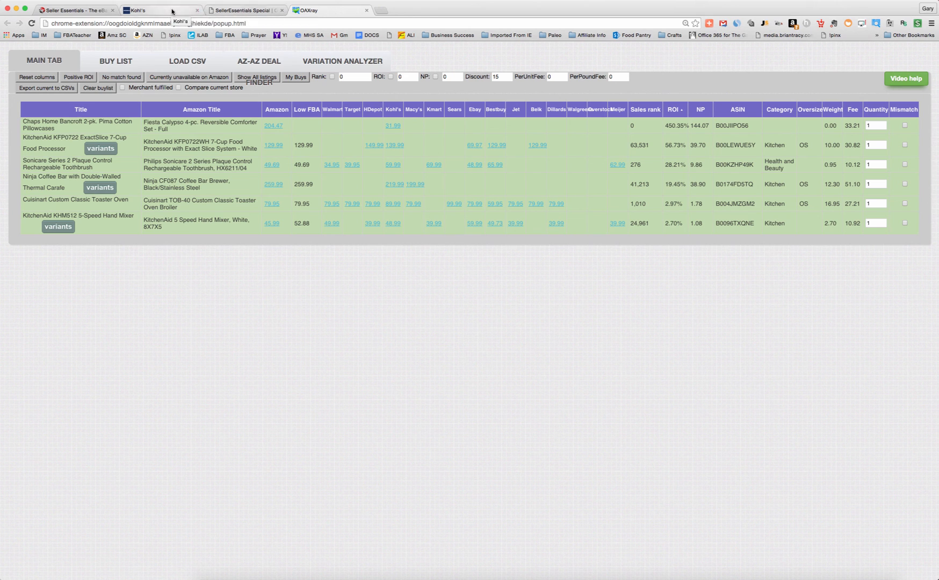
# Switch to the SellerEssentials Special tab and highlight the six-day trial and $99 price
pyautogui.click(243, 10)
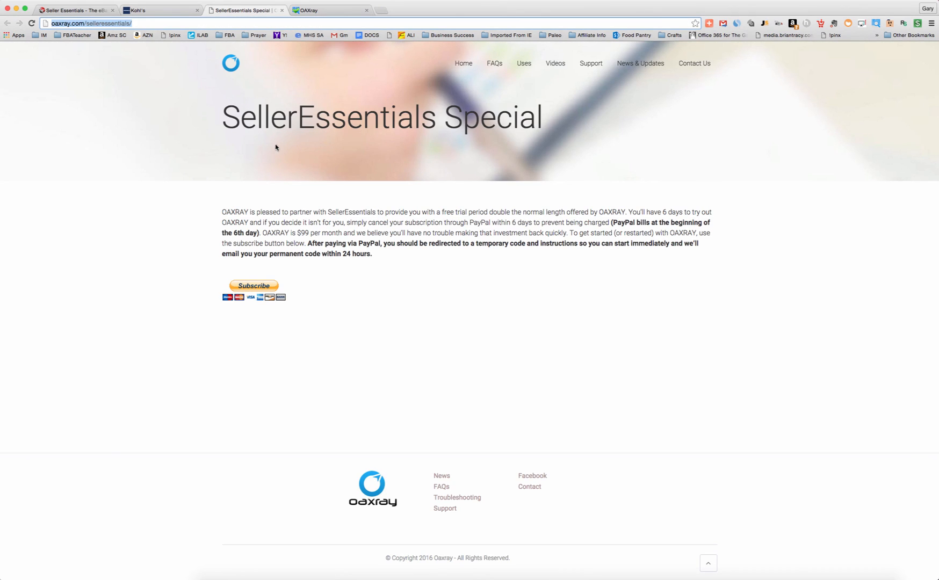
pyautogui.moveTo(497, 140)
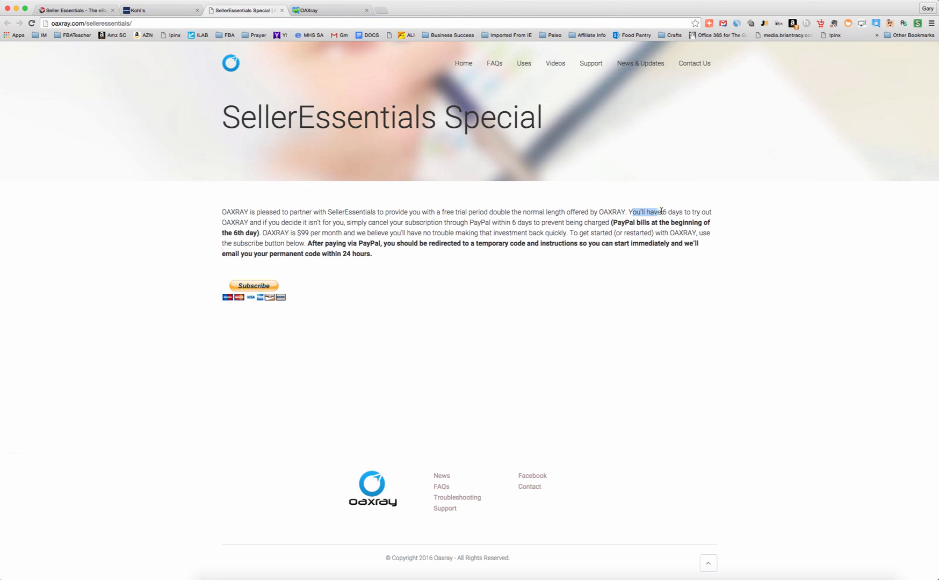
pyautogui.moveTo(659, 212); pyautogui.dragTo(707, 212)
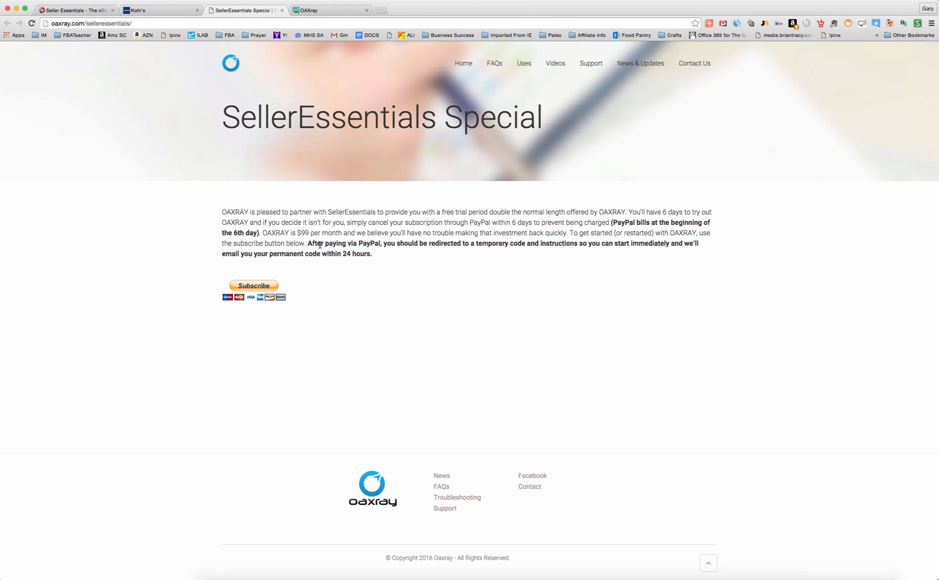
pyautogui.moveTo(262, 232); pyautogui.dragTo(309, 232)
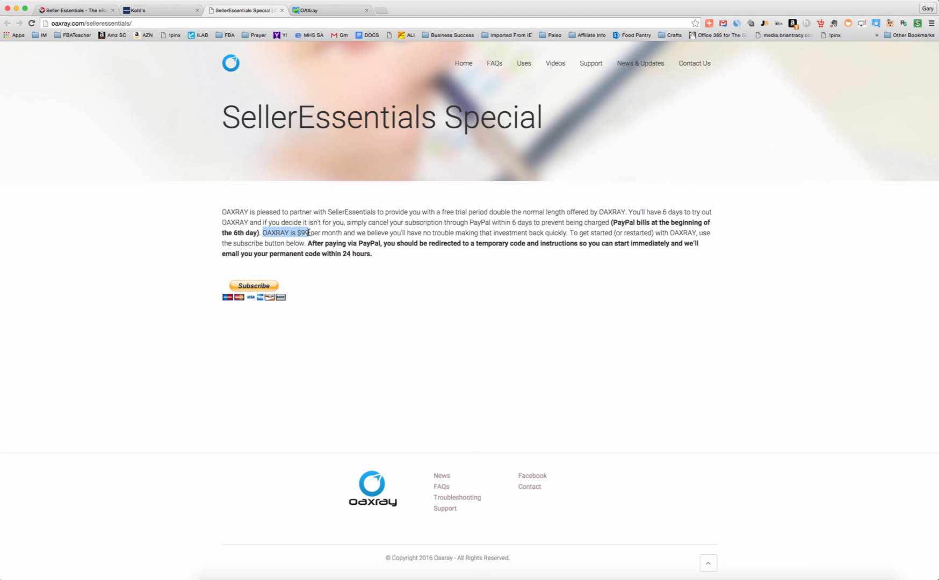
pyautogui.moveTo(416, 252)
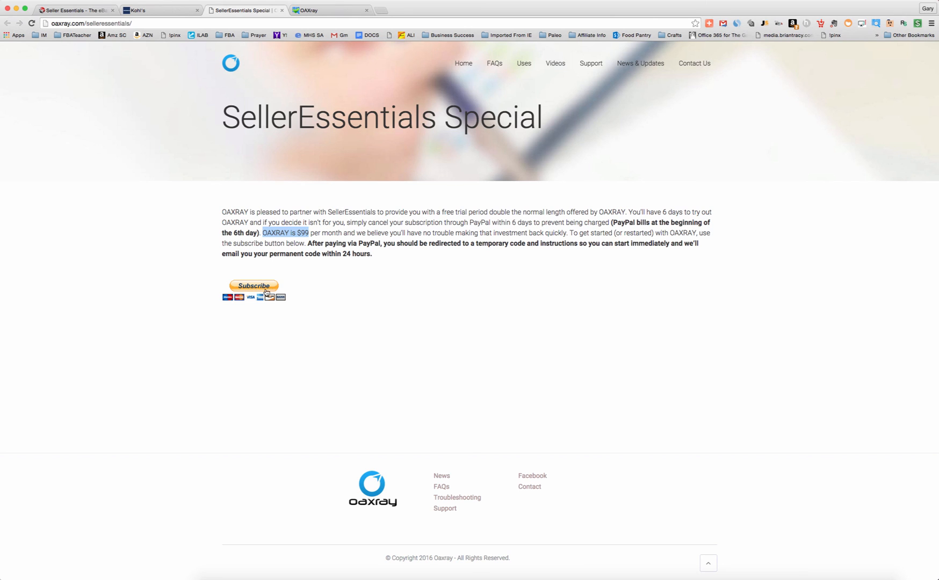
pyautogui.moveTo(246, 293)
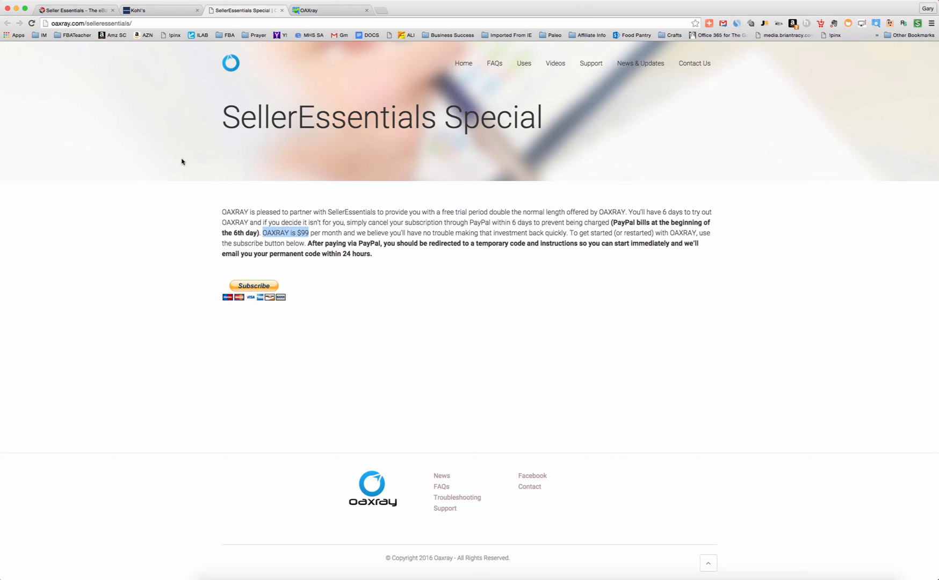
pyautogui.moveTo(194, 203)
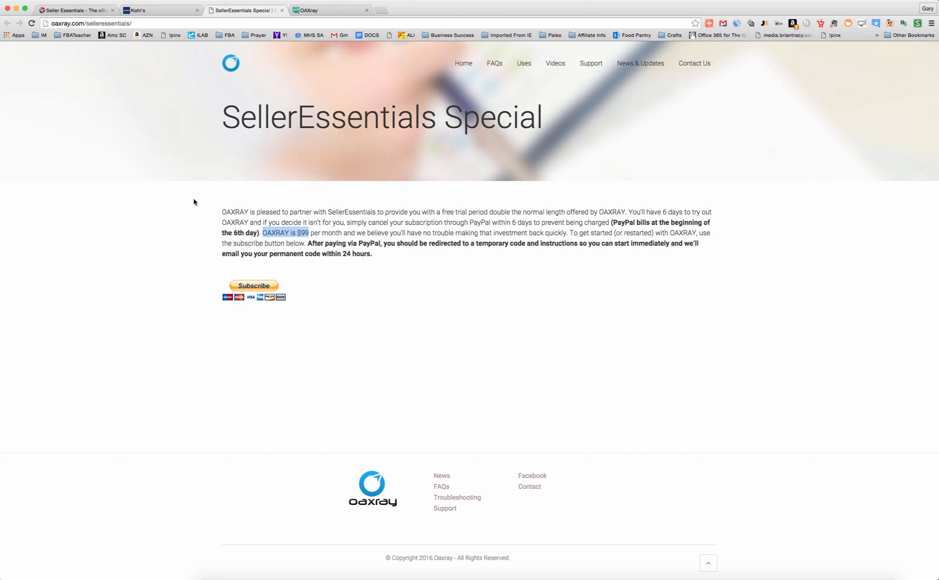